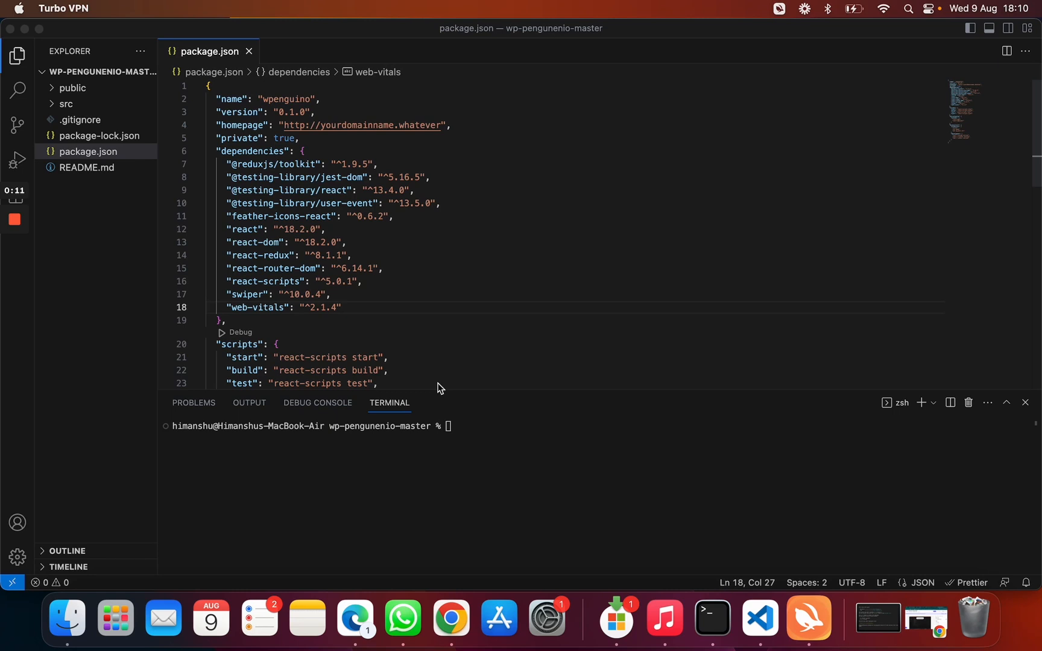
pyautogui.moveTo(312, 163)
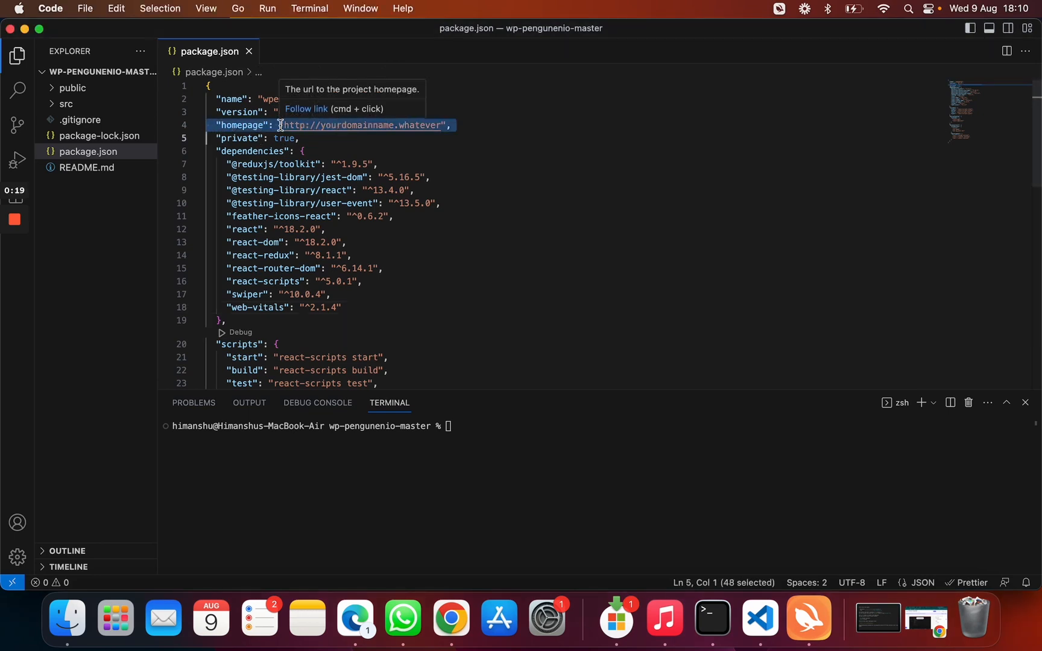
pyautogui.click(353, 126)
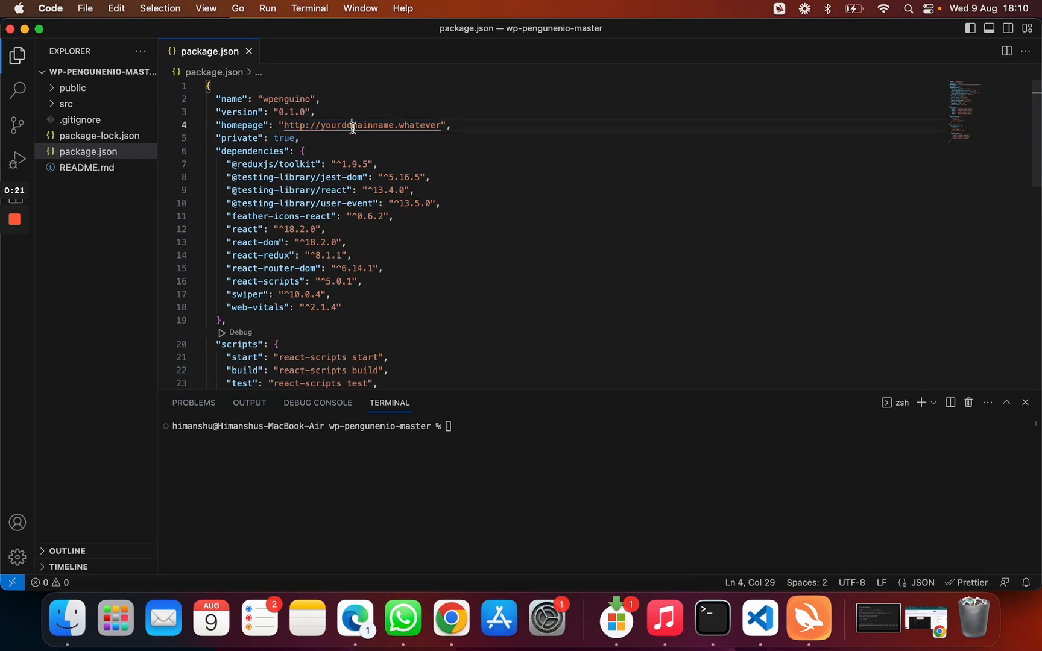
pyautogui.click(450, 619)
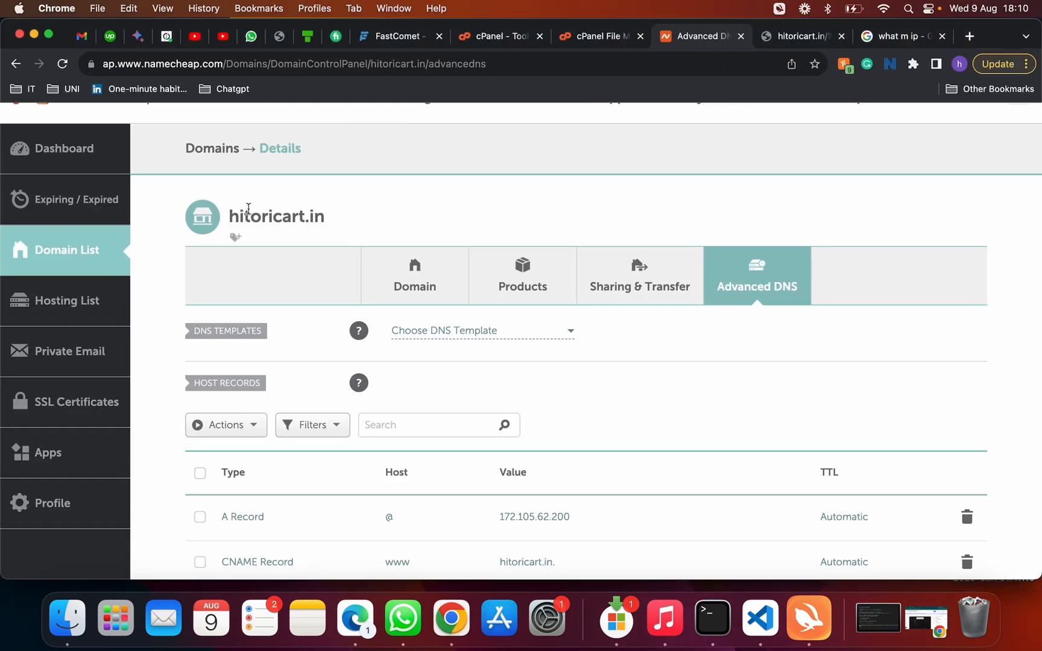
pyautogui.doubleClick(269, 217)
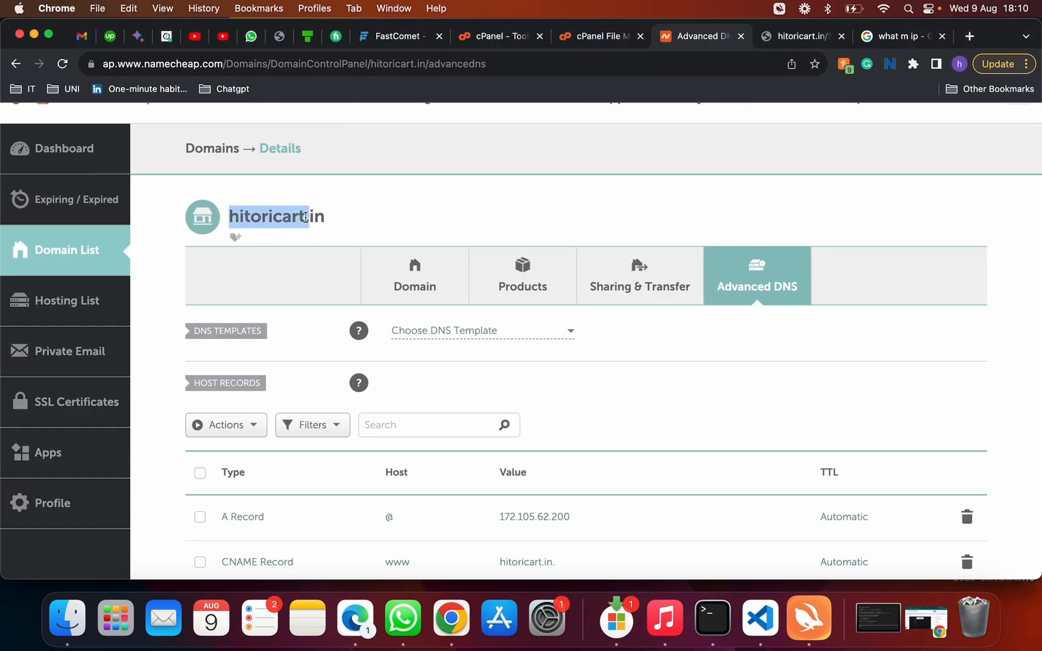
pyautogui.click(759, 618)
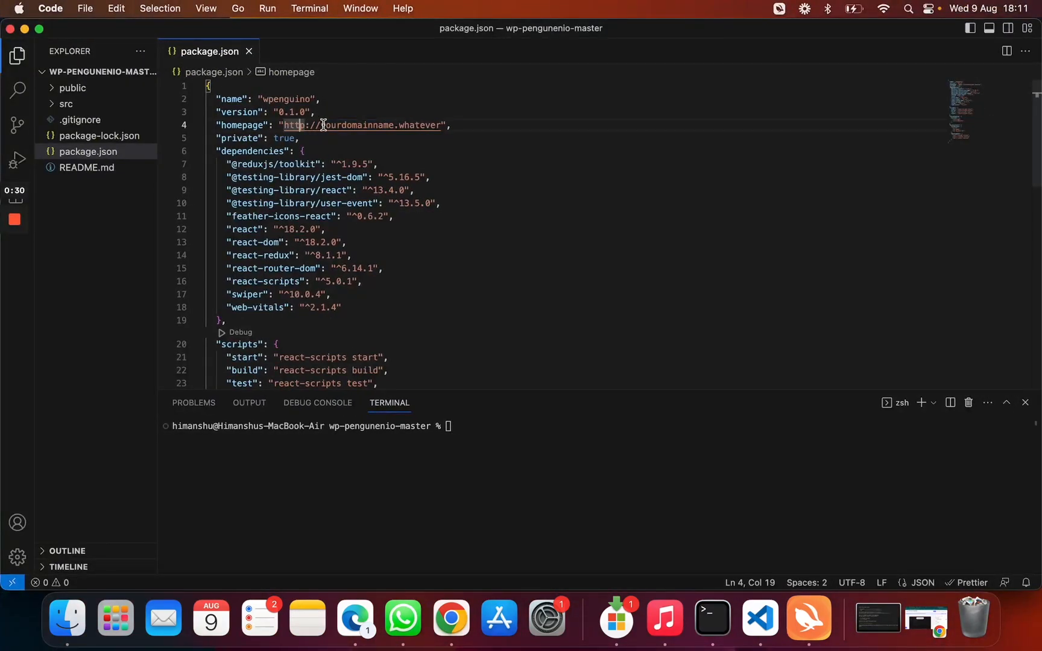
pyautogui.write('http://hitoricart.in')
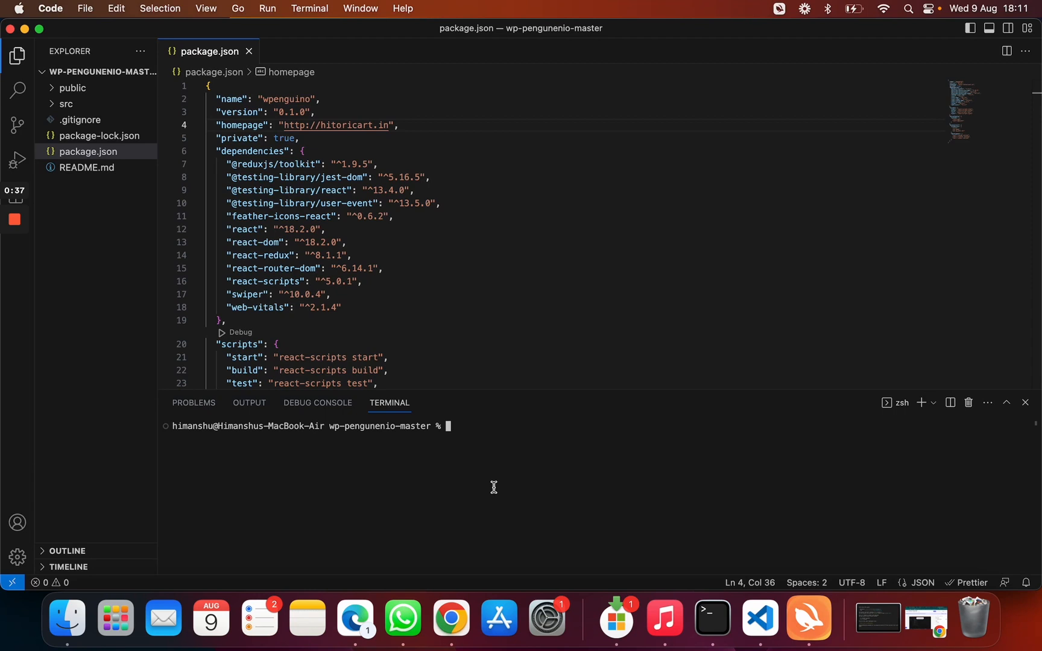
# - Run npm install, then npm run build after npm build fails, producing the build folder
pyautogui.write('npm ista')
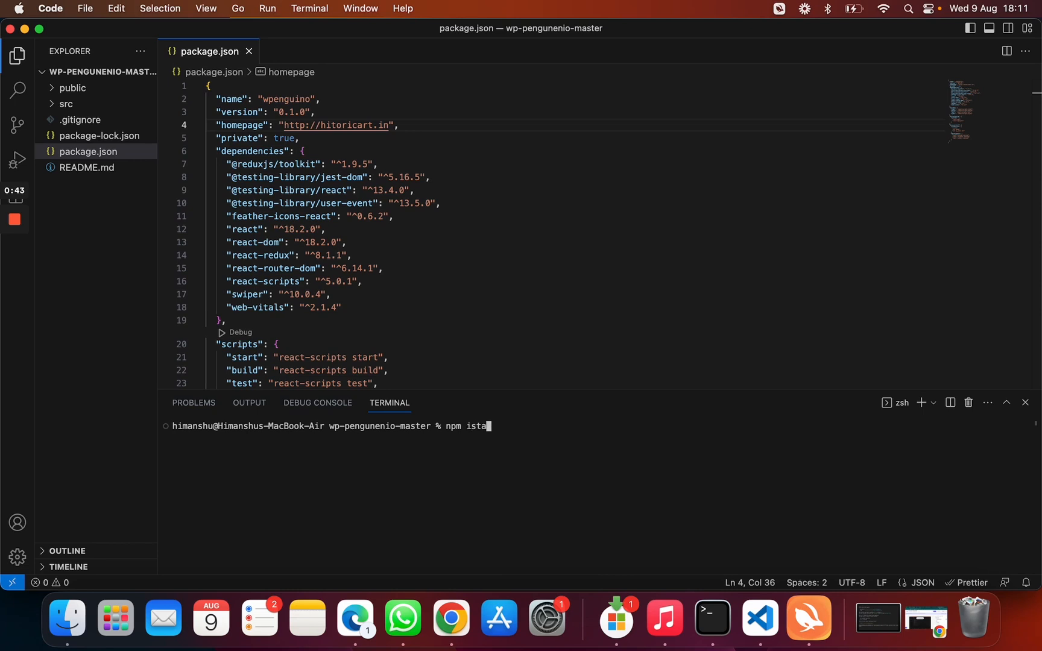
pyautogui.write('ll')
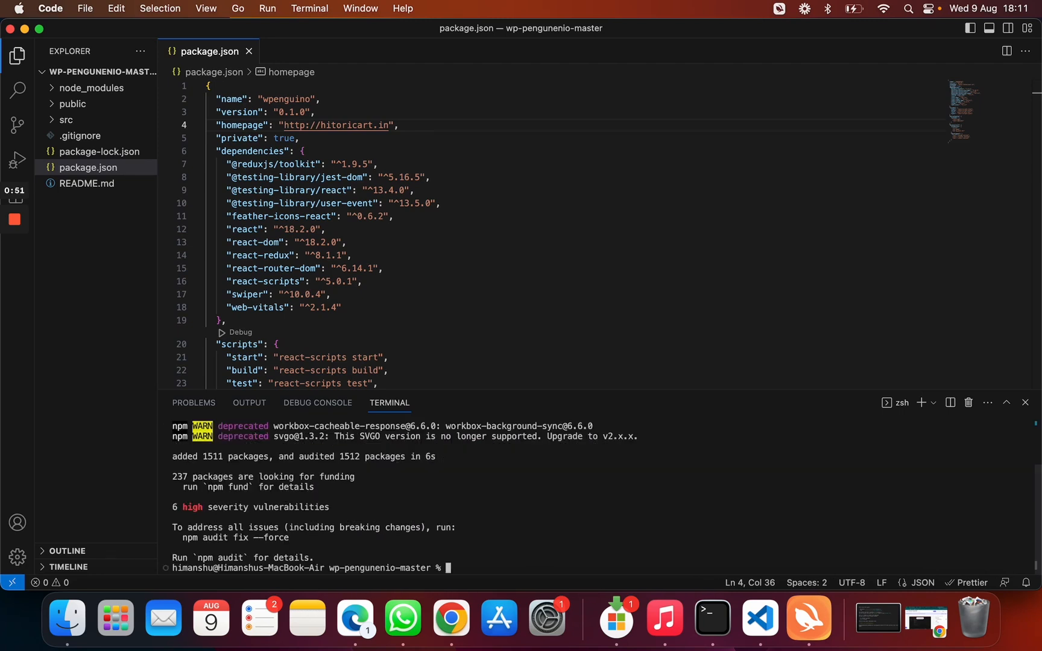
pyautogui.write('npm bu')
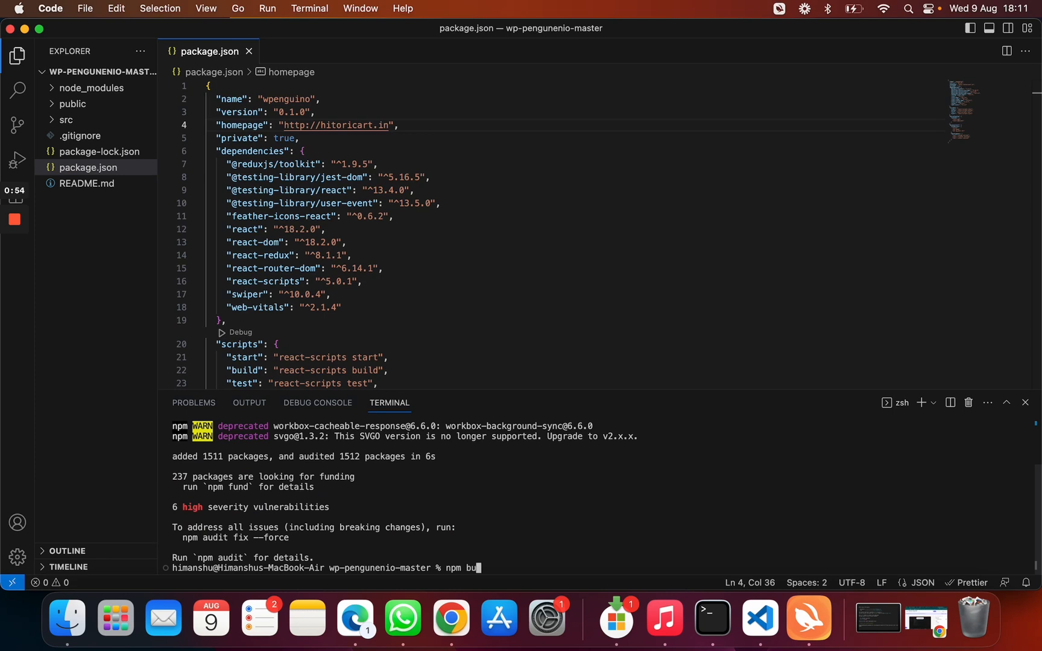
pyautogui.press('Return')
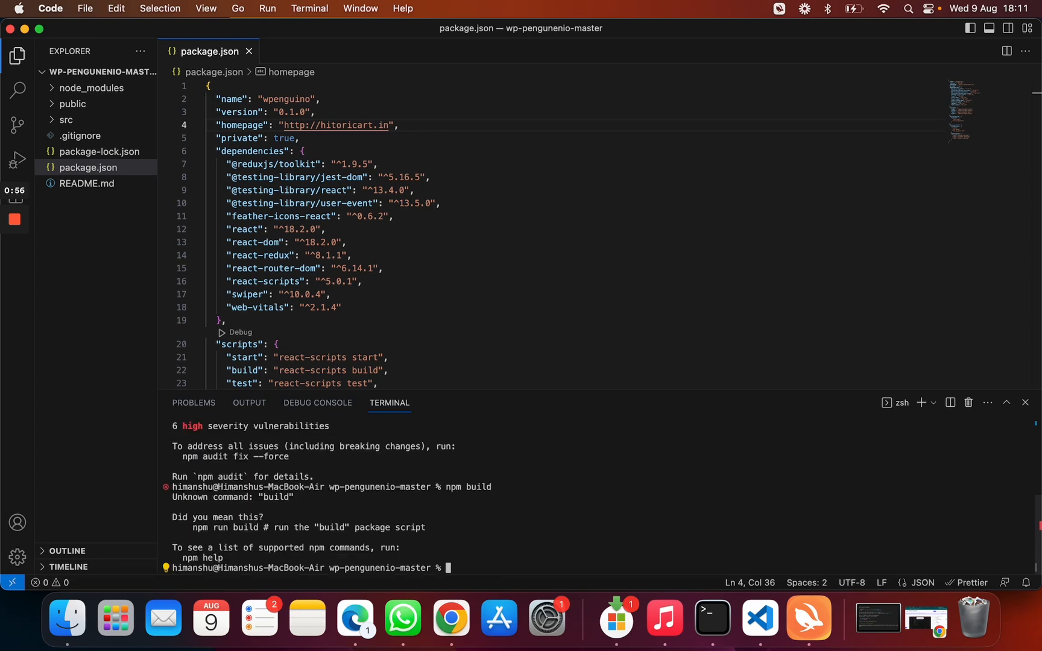
pyautogui.write('npm build')
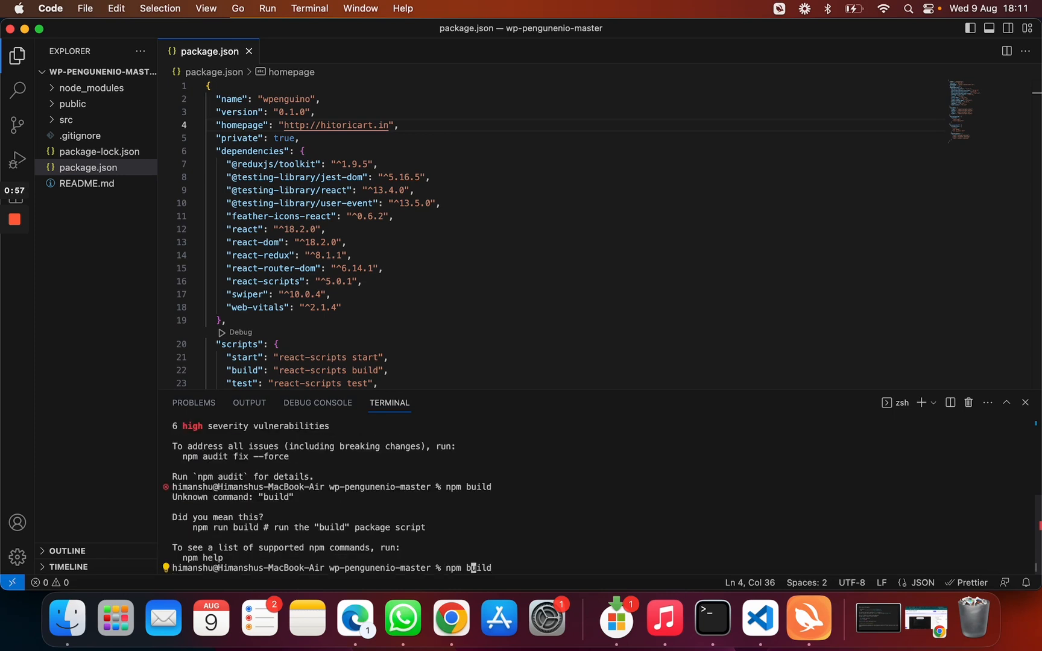
pyautogui.write('run')
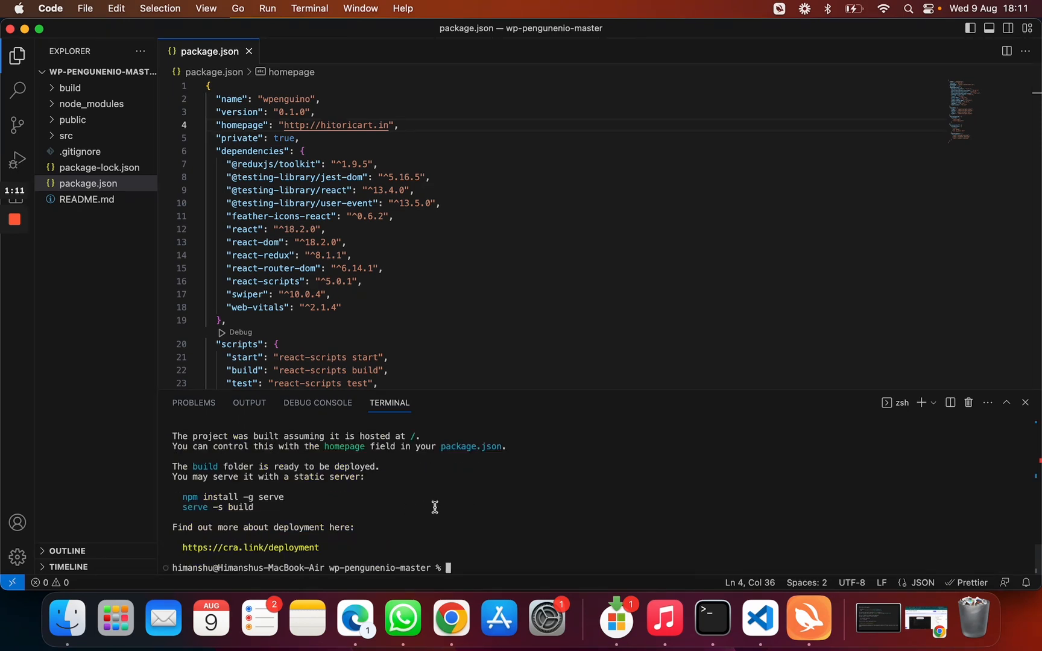
pyautogui.moveTo(85, 114)
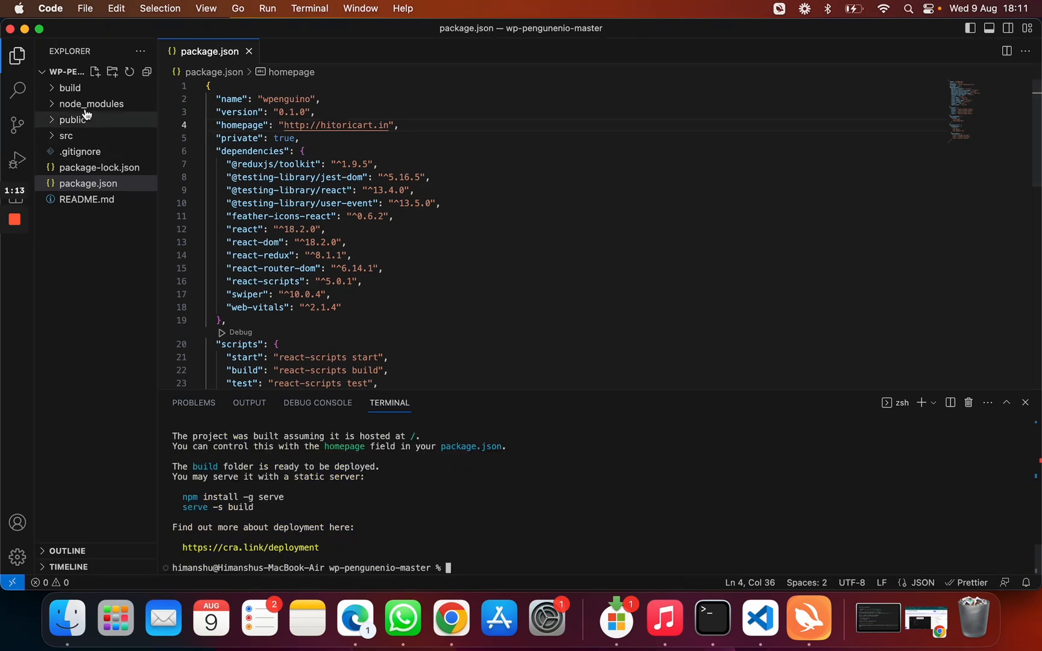
# - Reveal the build folder in Finder, then return to the hitoricart.in domain page
pyautogui.rightClick(70, 87)
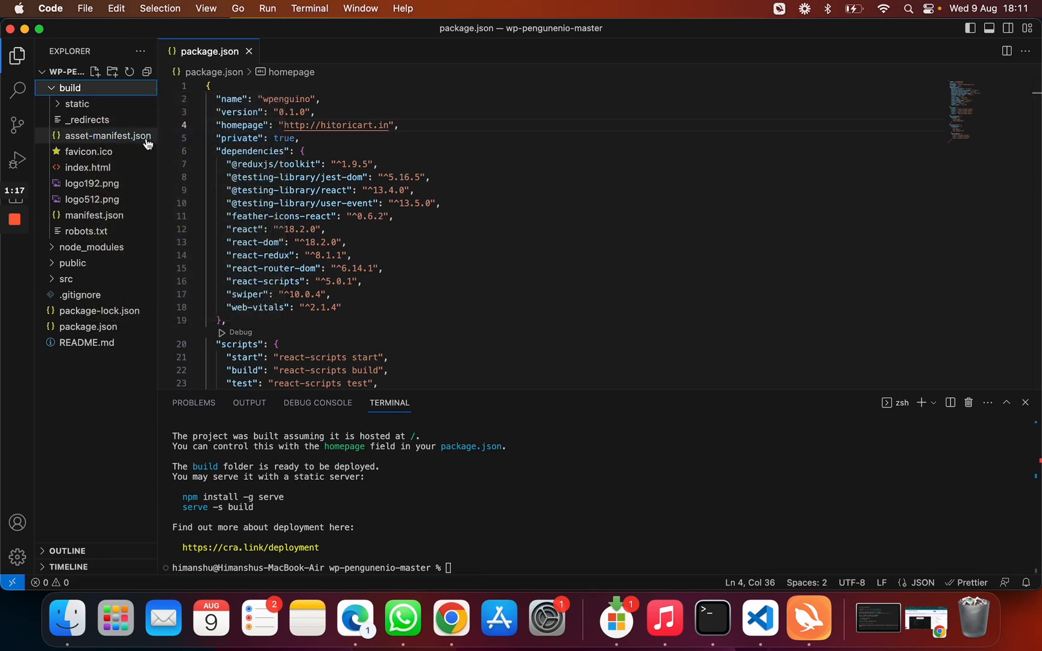
pyautogui.rightClick(535, 132)
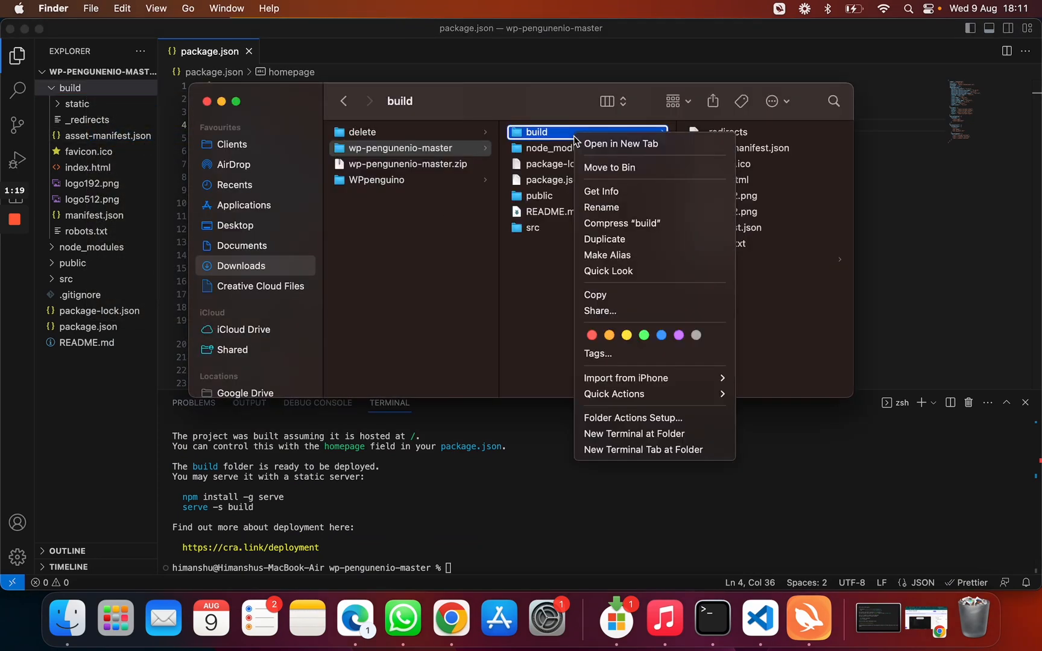
pyautogui.click(622, 223)
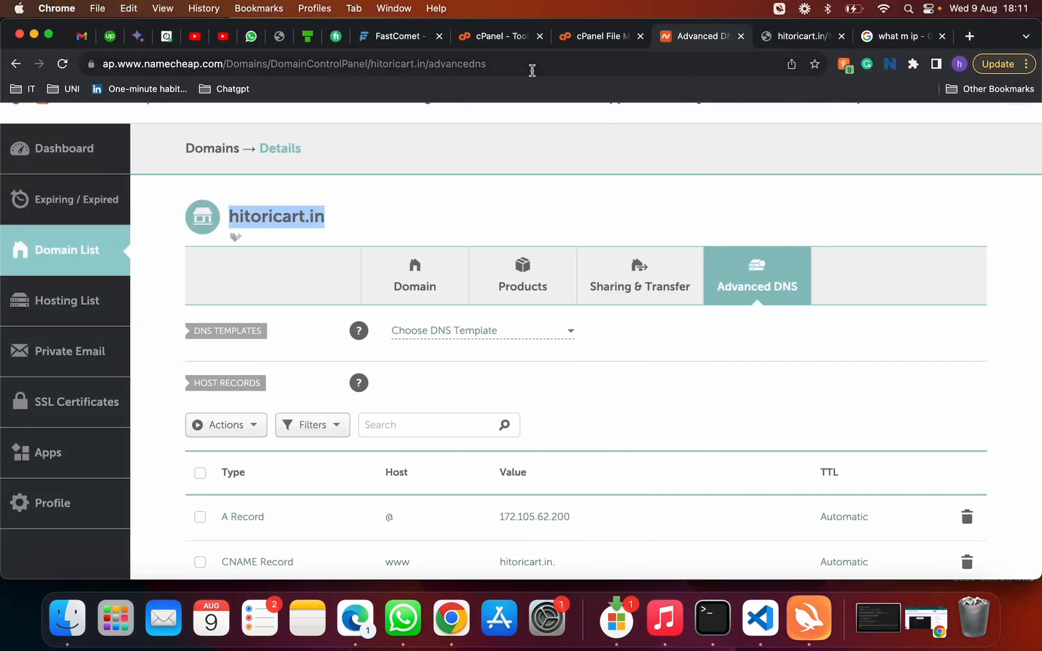
# - Select index.html in the hitoricart.in folder and open the Upload page
pyautogui.click(597, 36)
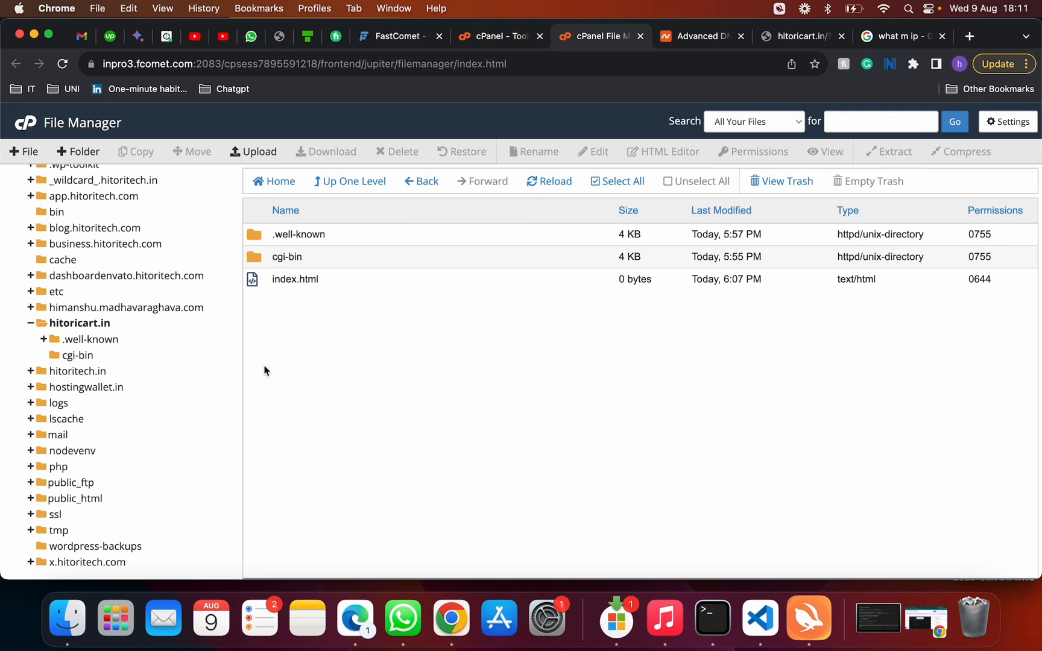
pyautogui.moveTo(96, 333)
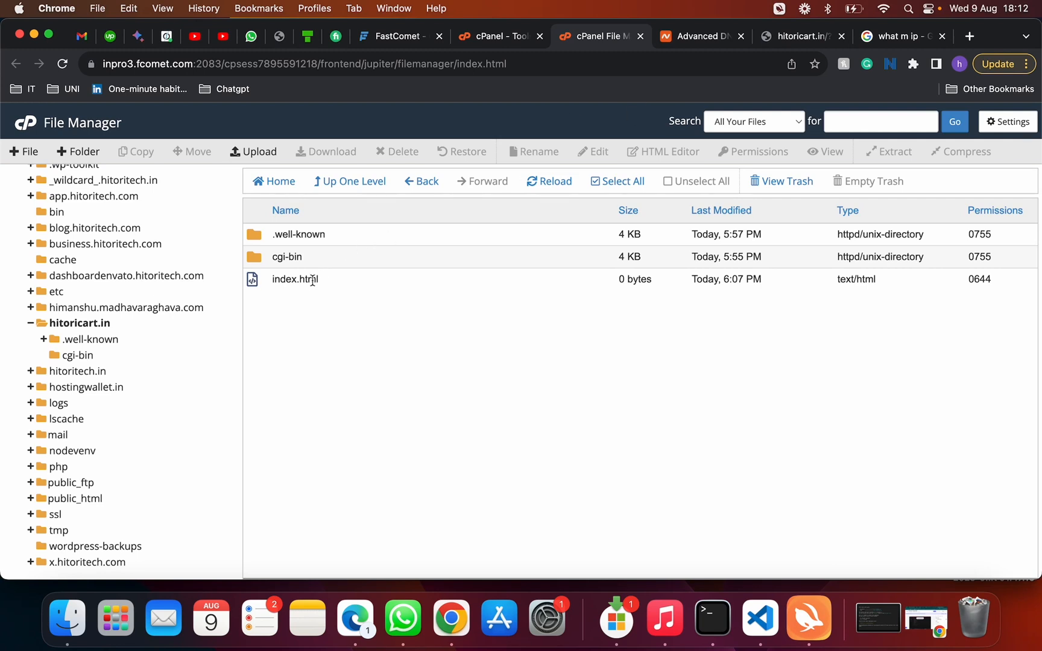
pyautogui.click(294, 279)
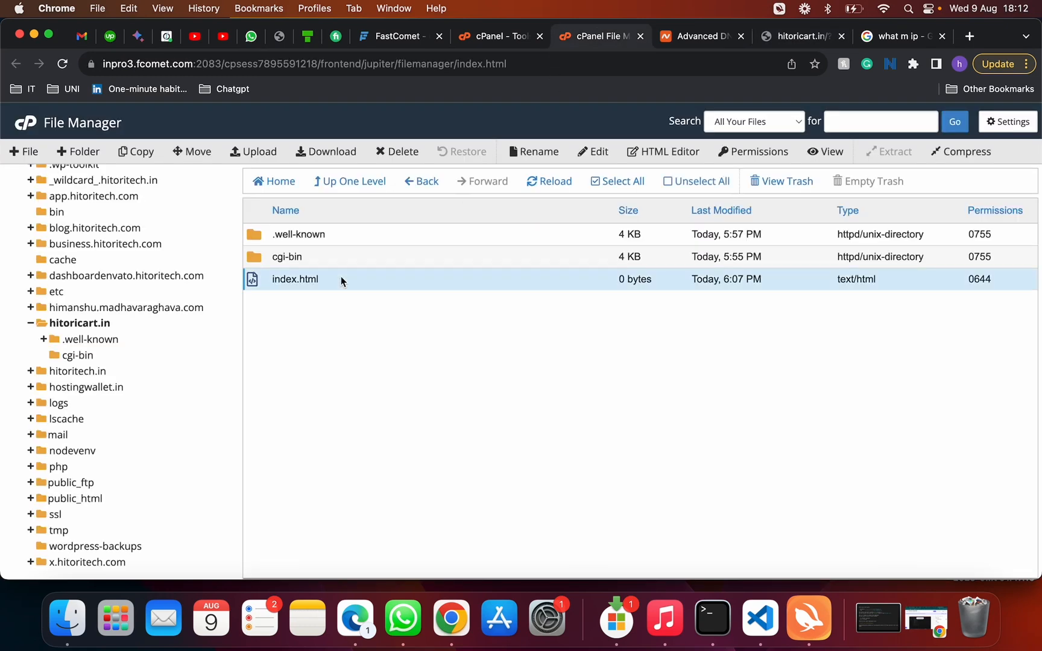
pyautogui.click(396, 151)
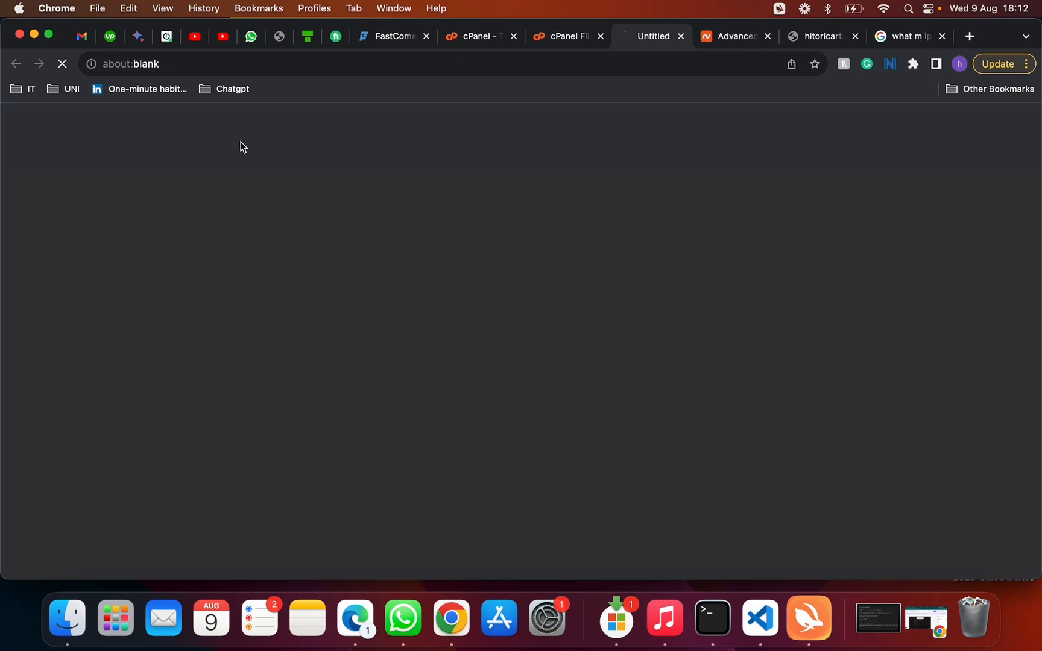
# - Browse the file picker to Downloads > TEST > wp-pengunenio-master
pyautogui.click(652, 37)
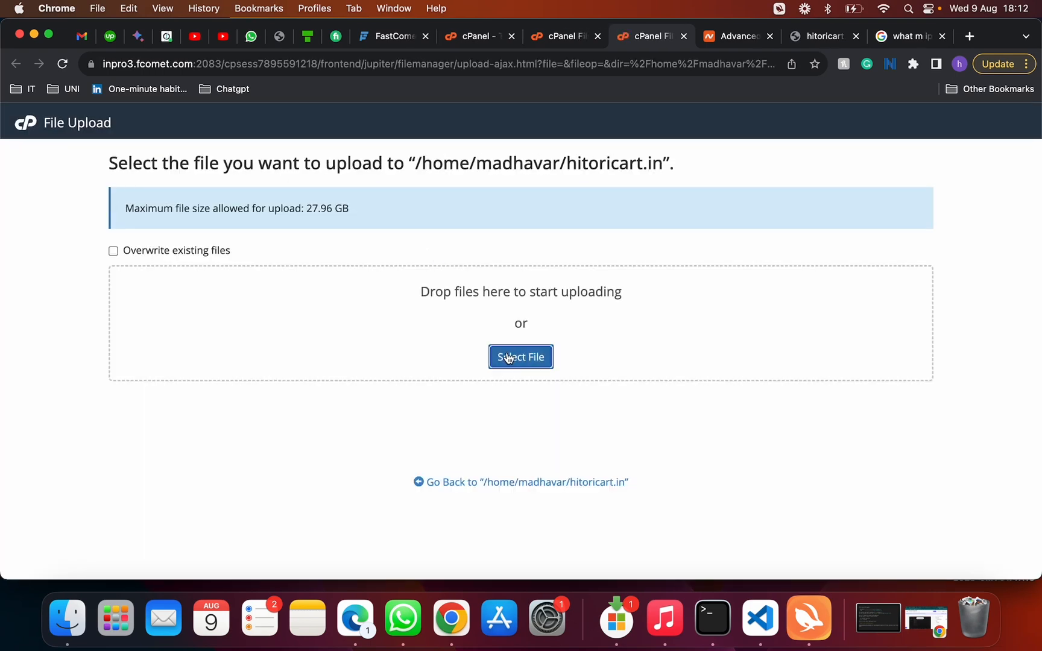
pyautogui.click(520, 357)
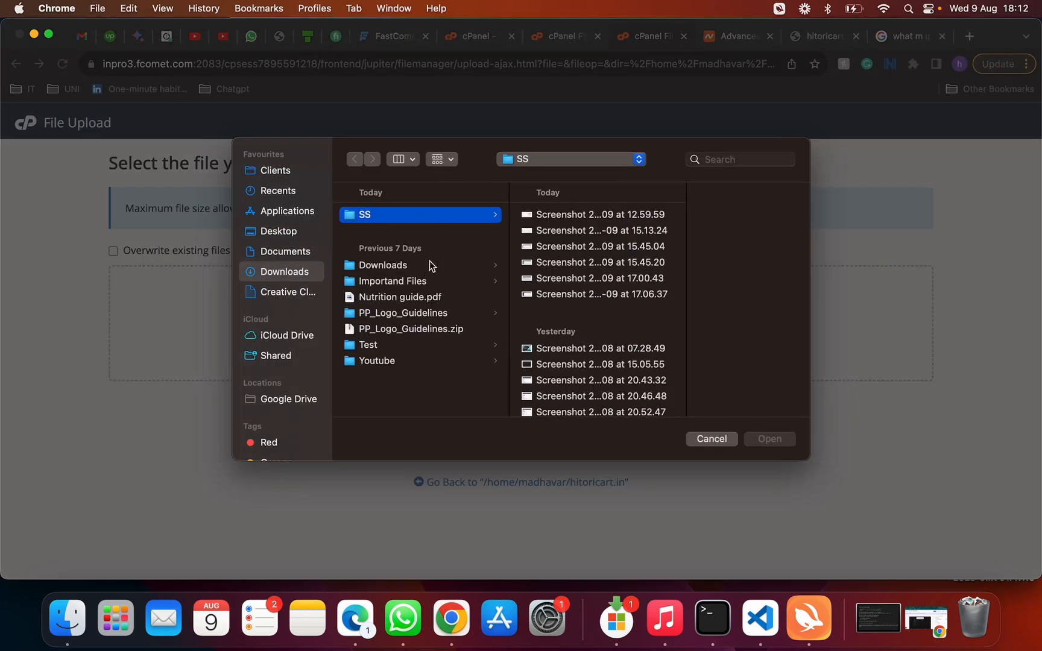
pyautogui.moveTo(297, 268)
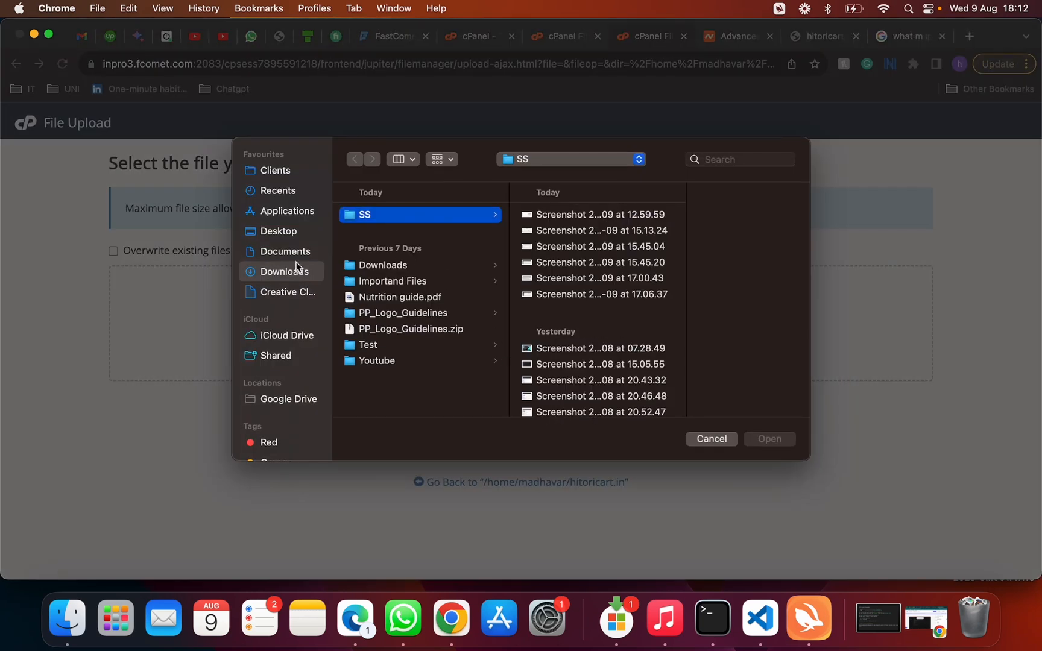
pyautogui.click(285, 271)
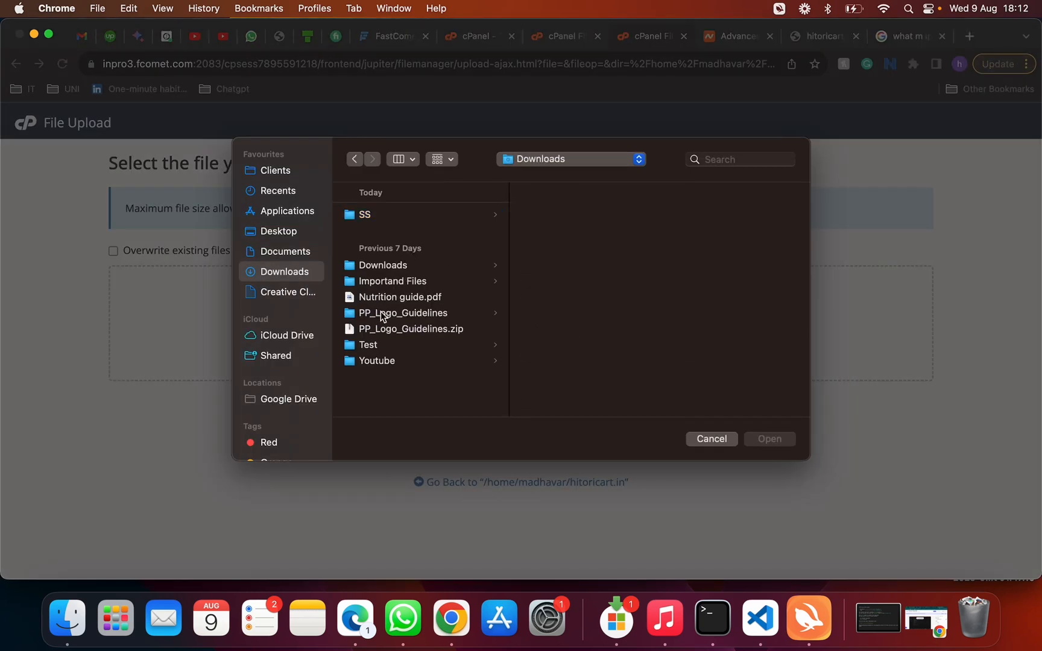
pyautogui.click(368, 344)
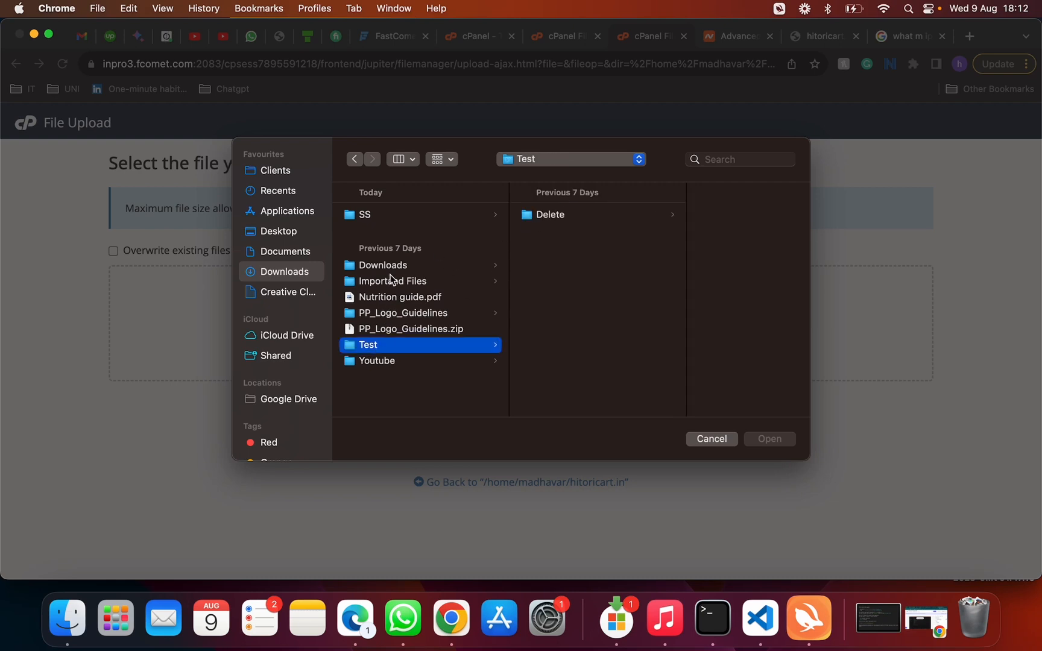
pyautogui.click(384, 265)
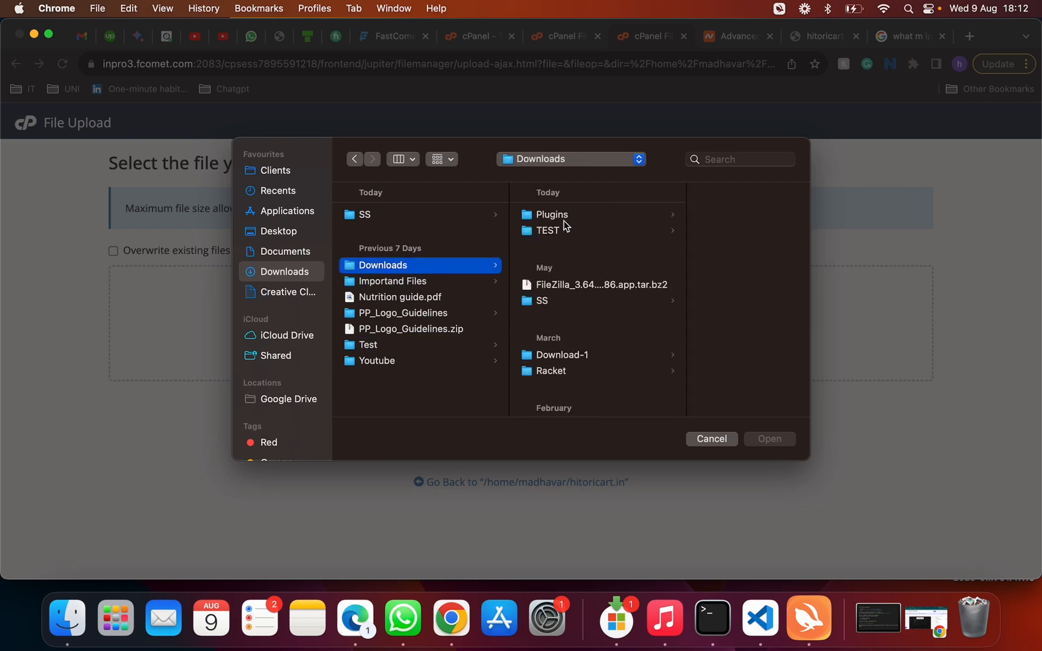
pyautogui.click(548, 231)
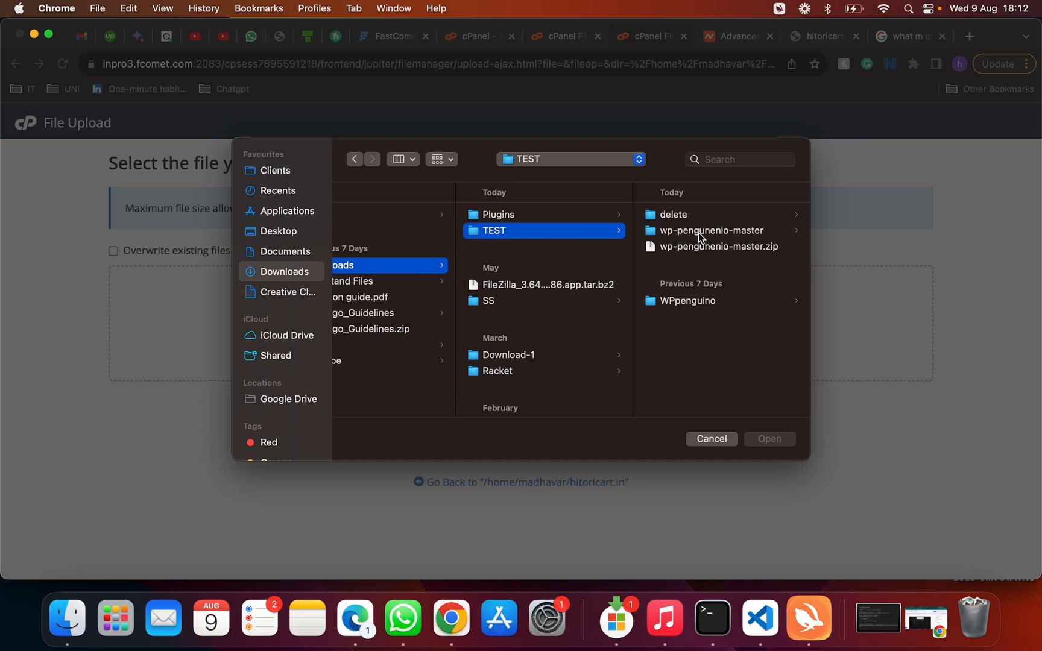
pyautogui.click(711, 230)
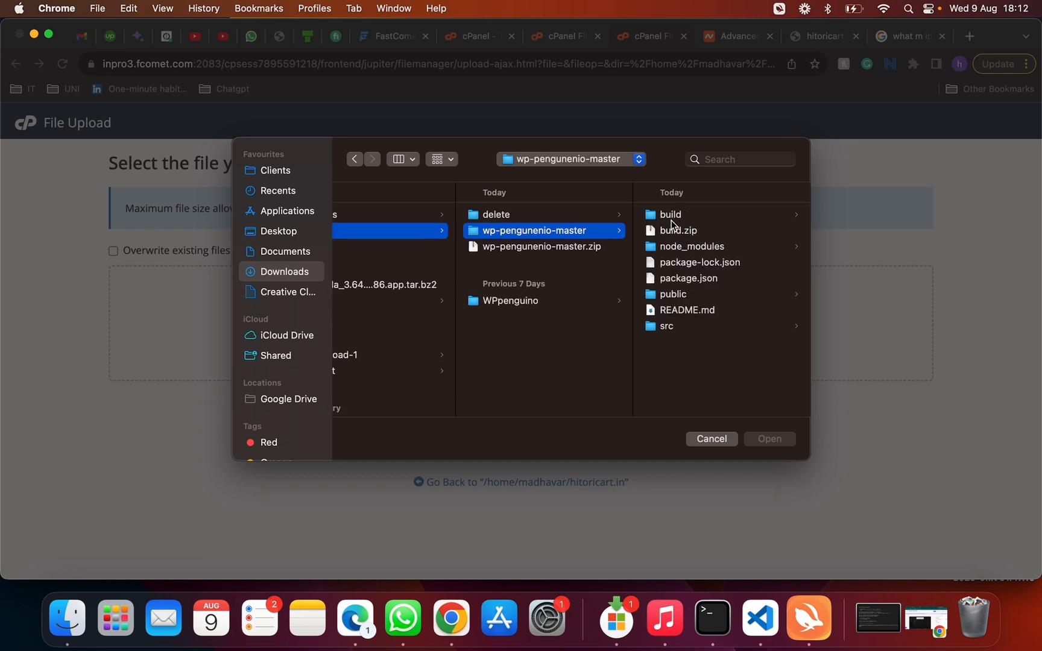
# - Upload build.zip and return to the hitoricart.in file listing
pyautogui.click(679, 230)
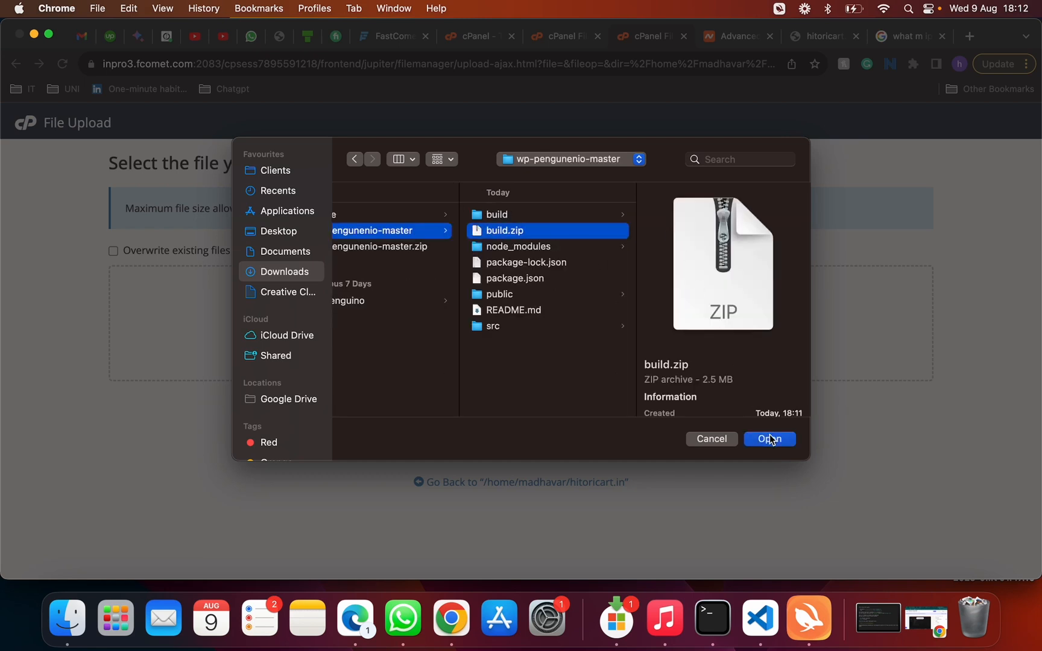
pyautogui.click(496, 214)
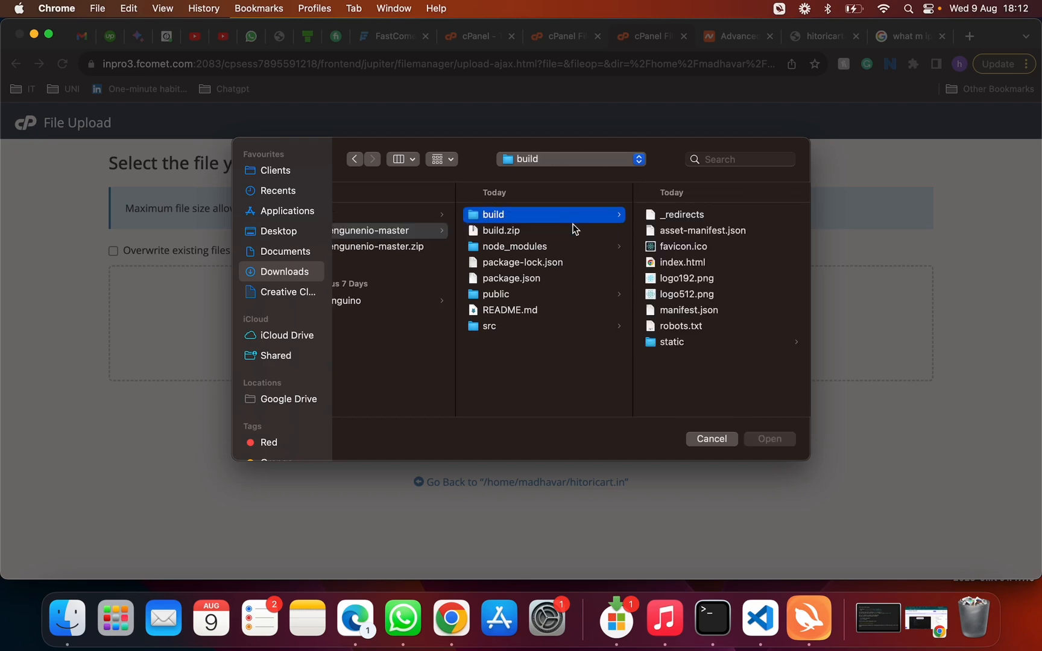
pyautogui.click(500, 230)
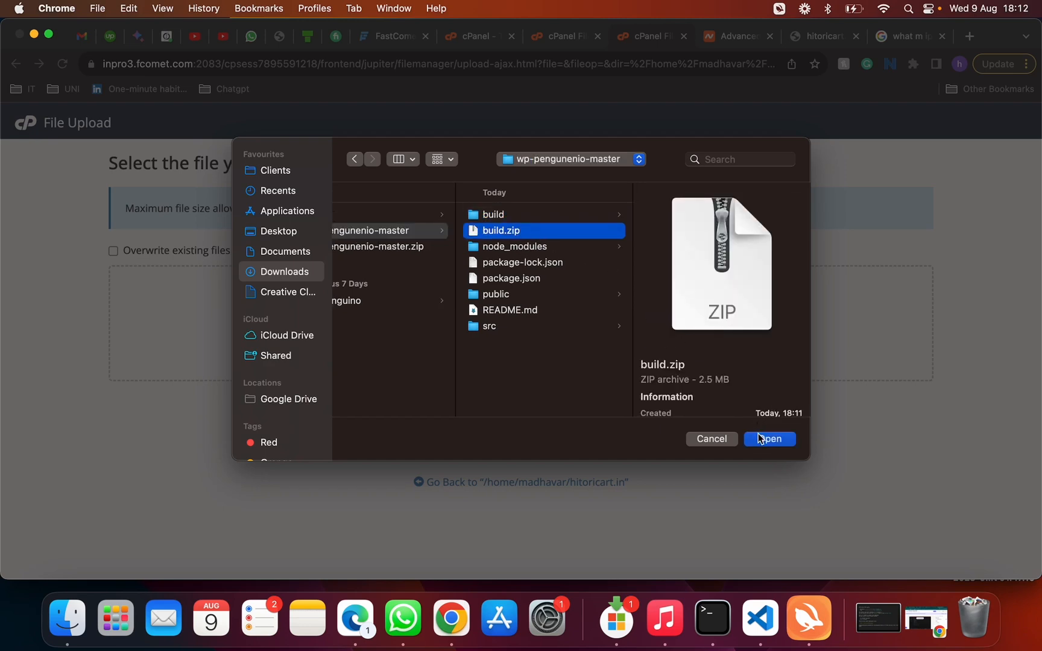
pyautogui.click(769, 439)
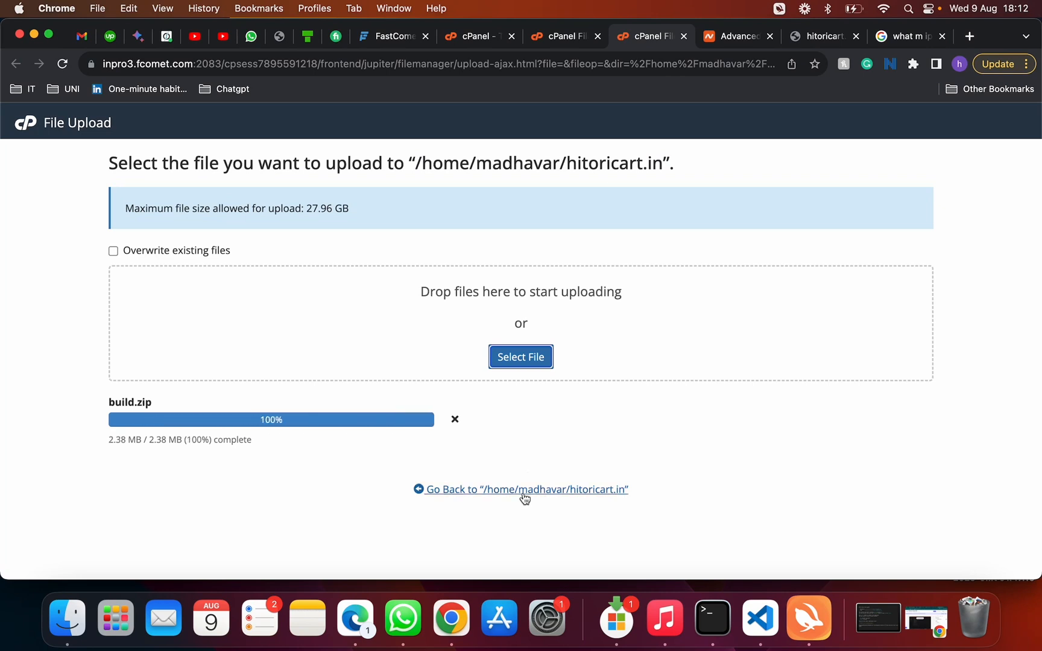
pyautogui.click(525, 489)
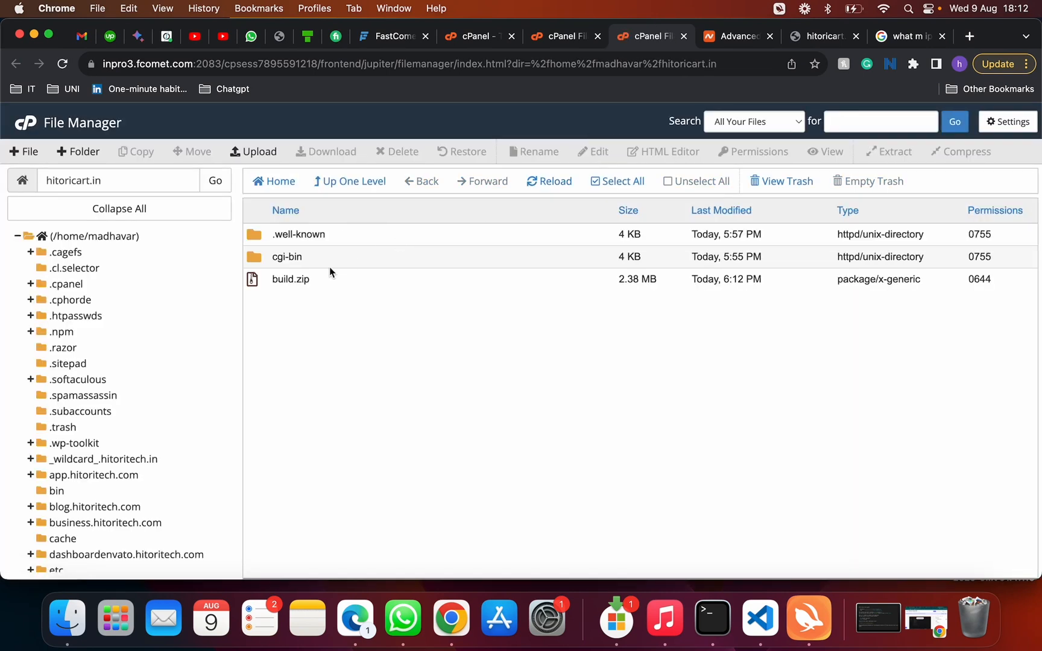
# - Trash the existing build.zip, upload build.zip again, and return to hitoricart.in
pyautogui.click(397, 152)
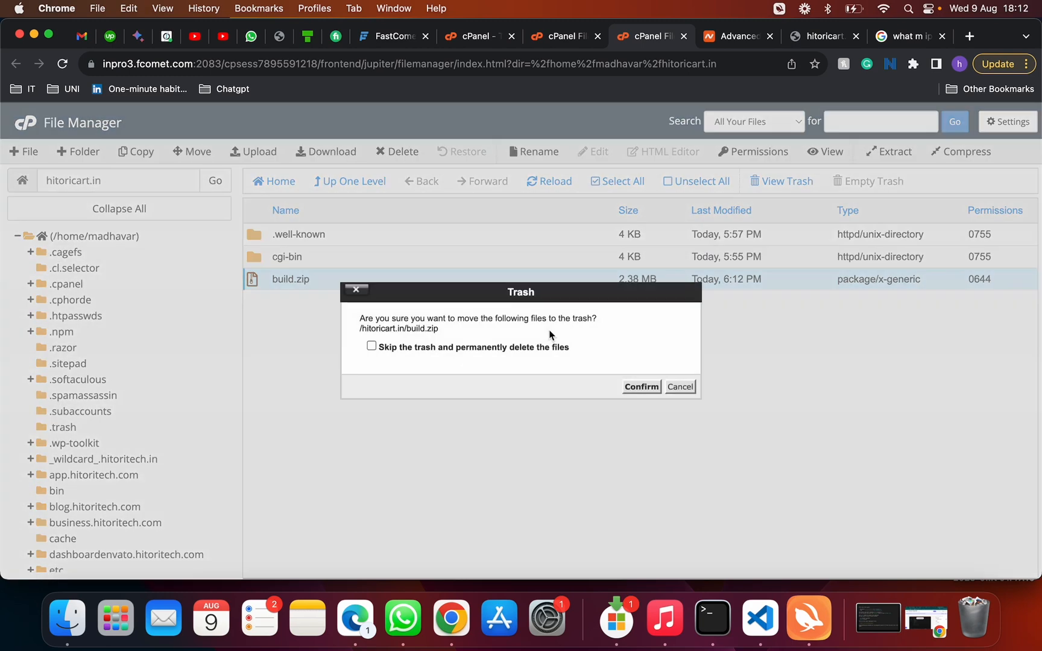
pyautogui.click(640, 387)
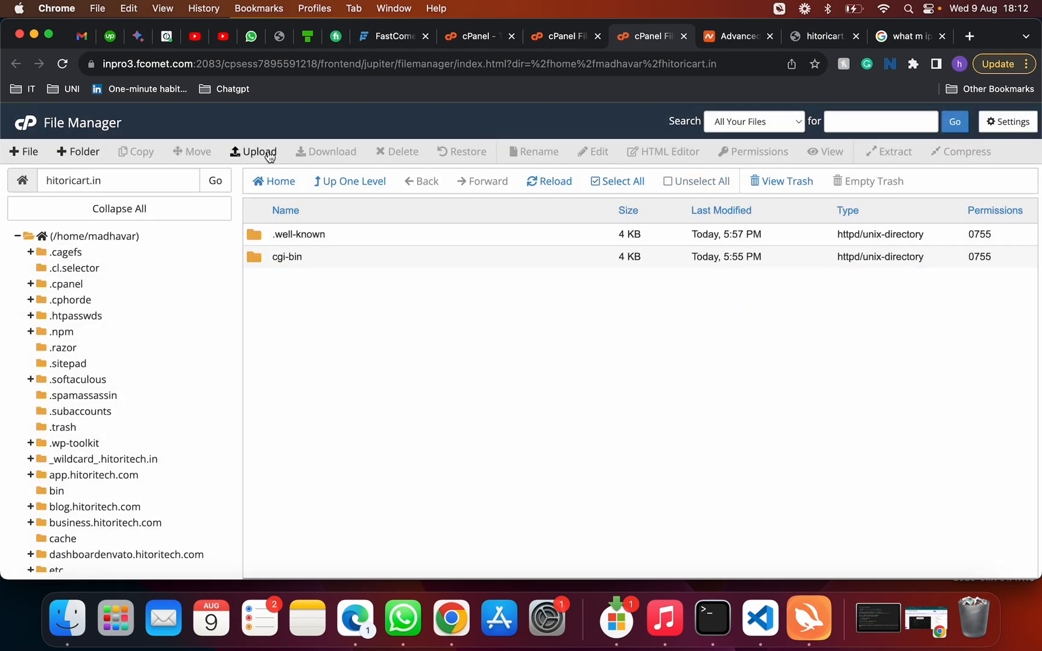
pyautogui.click(258, 151)
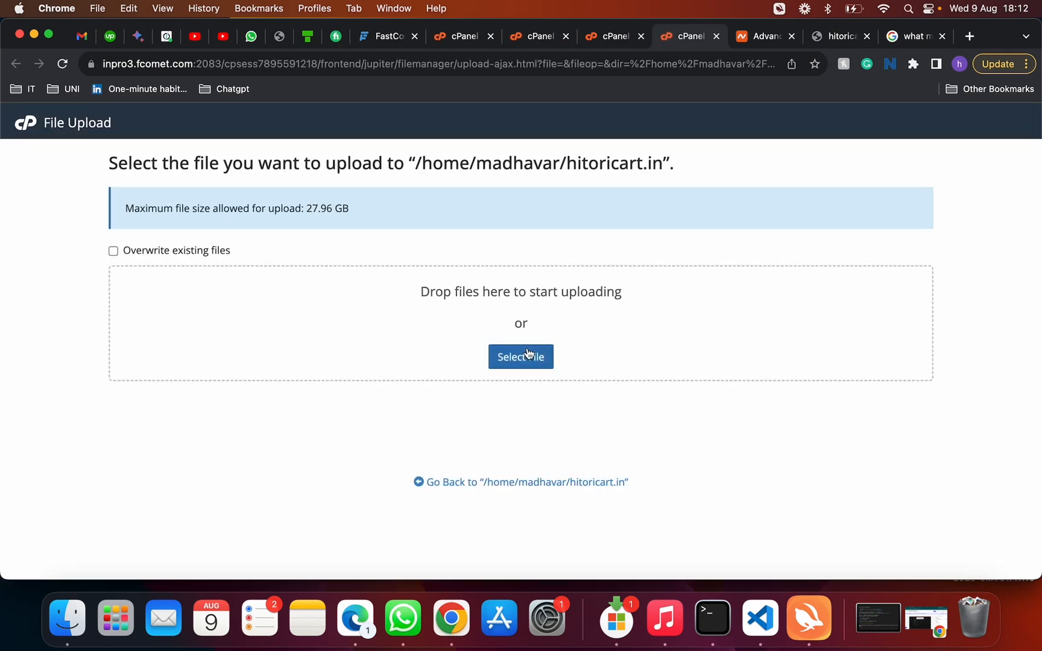
pyautogui.click(520, 357)
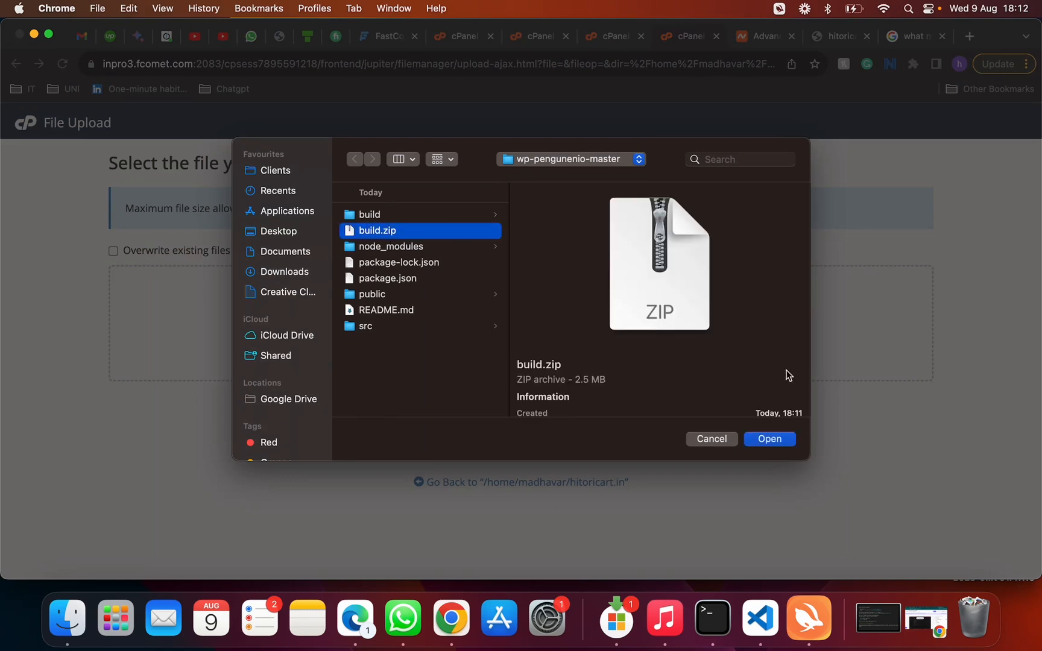
pyautogui.click(770, 438)
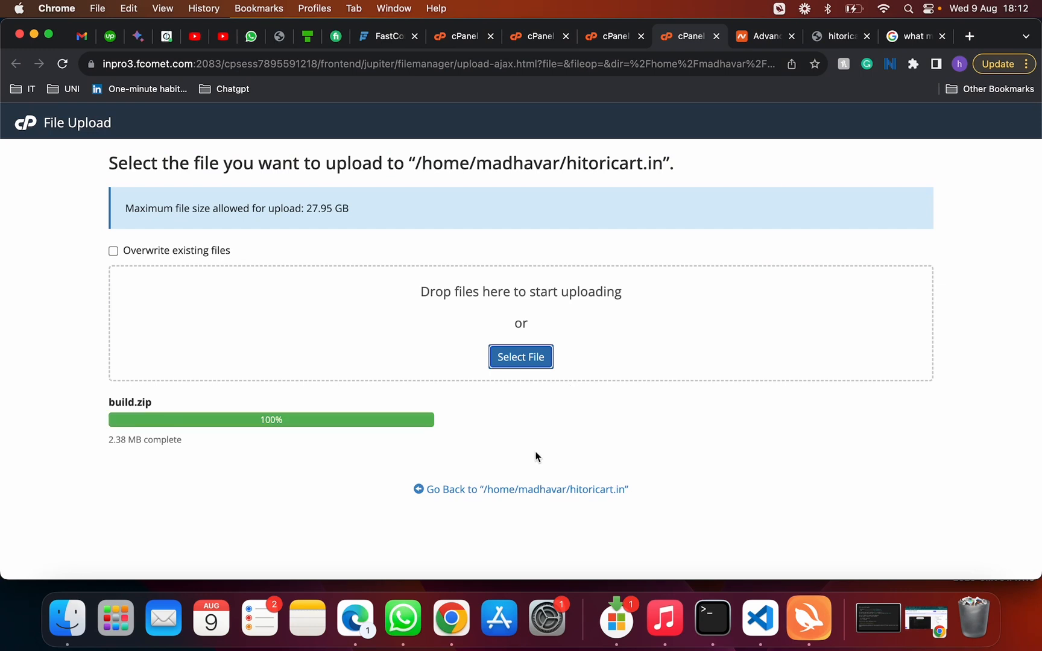
pyautogui.click(520, 489)
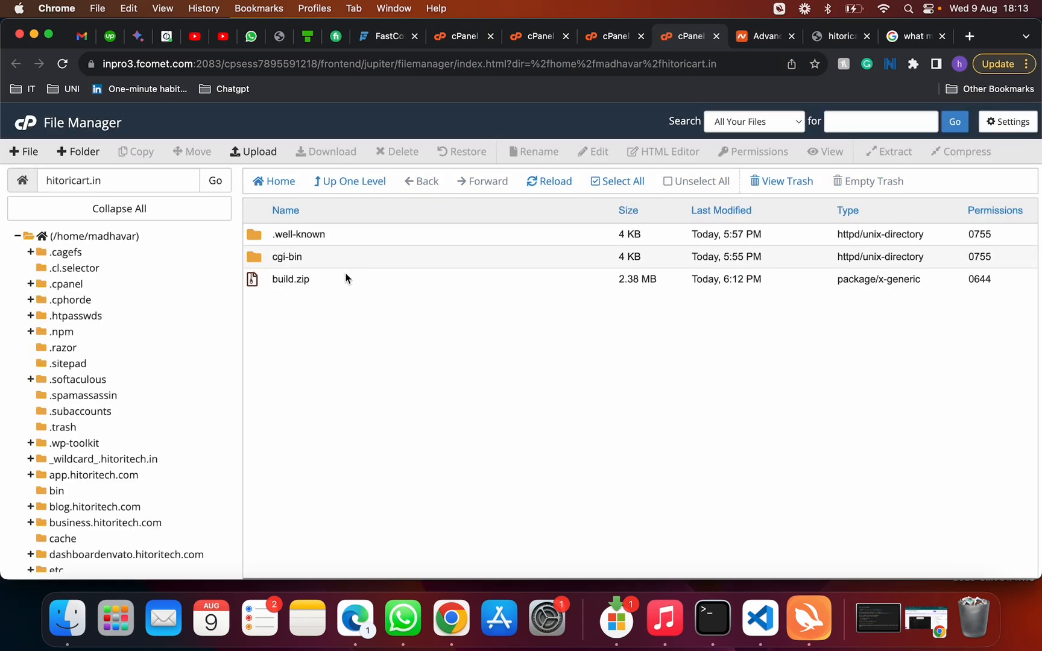
# - Extract build.zip into /hitoricart.in and open the resulting build folder
pyautogui.rightClick(289, 279)
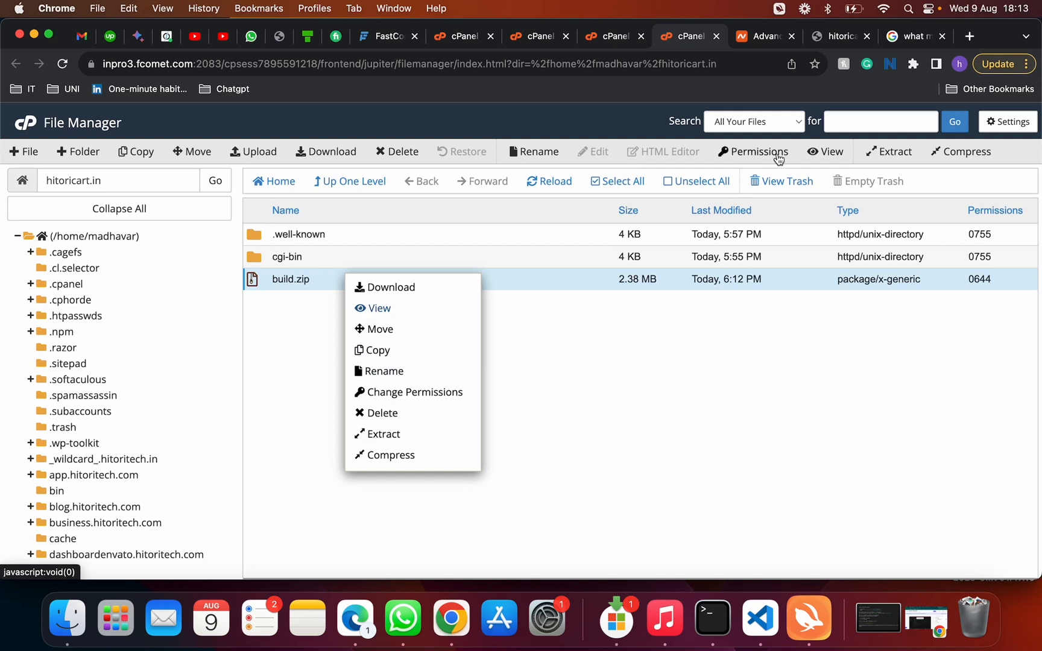
pyautogui.click(381, 434)
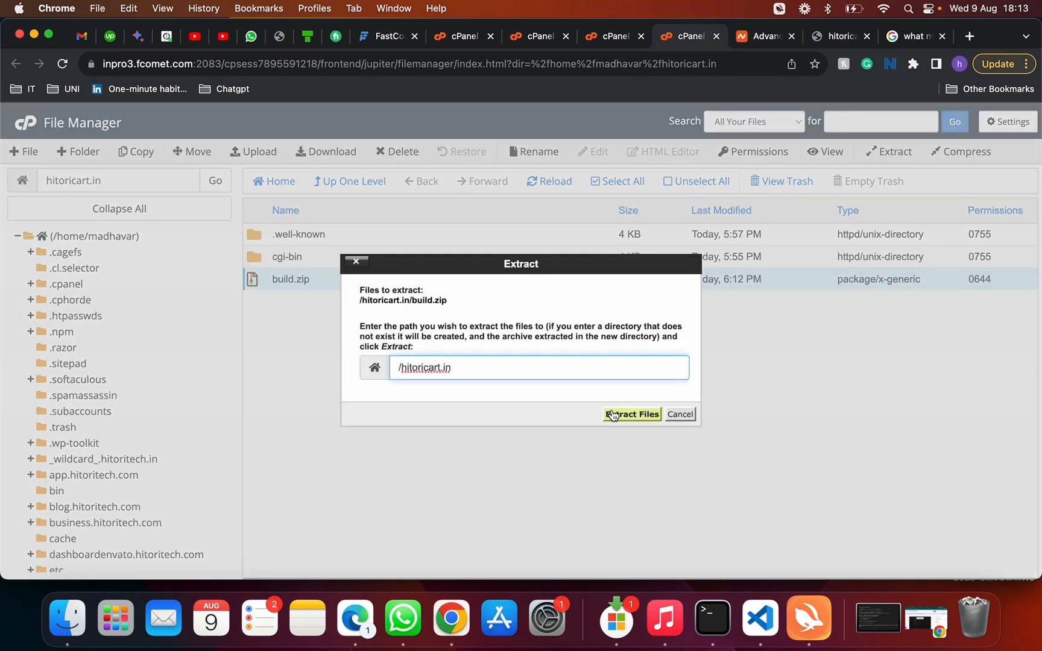
pyautogui.click(630, 414)
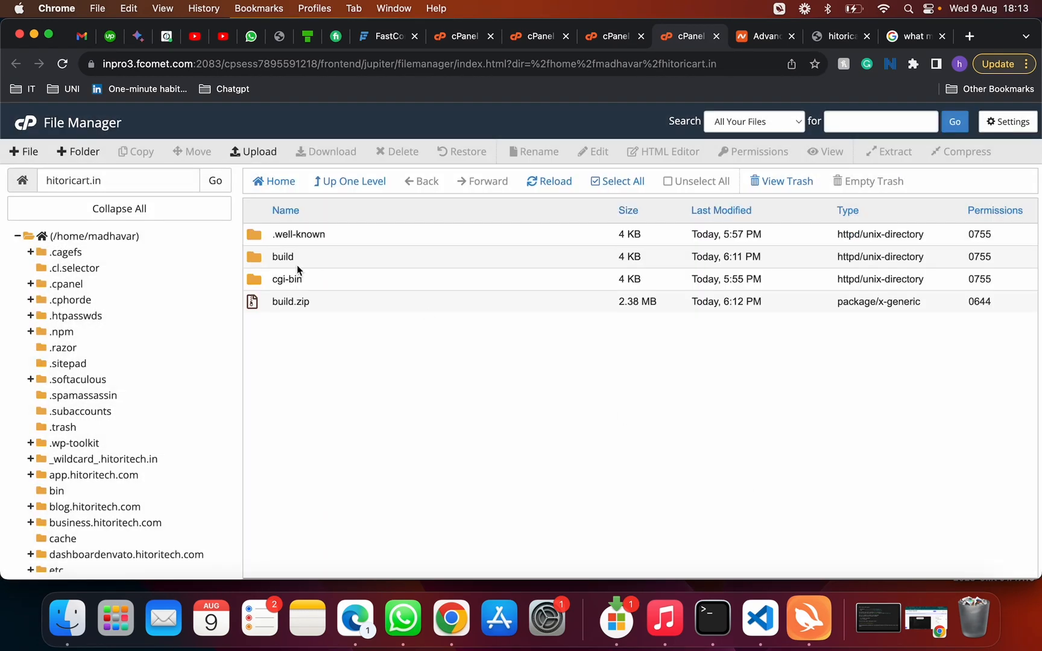
pyautogui.doubleClick(282, 256)
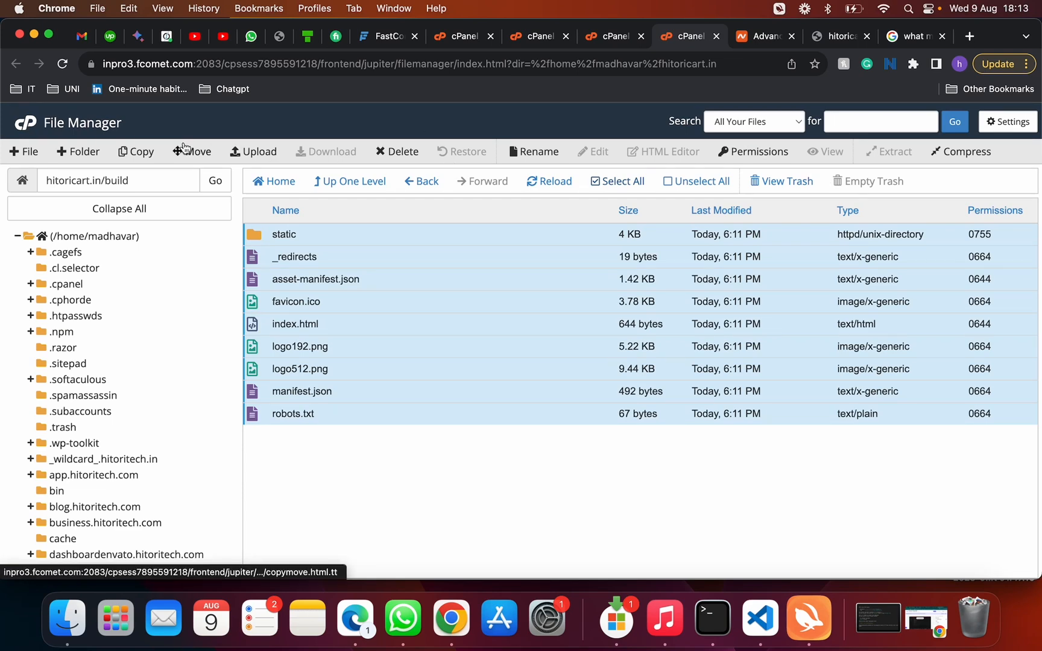
# - Move every file in build to /hitoricart.in/, then check the live site tab
pyautogui.click(191, 151)
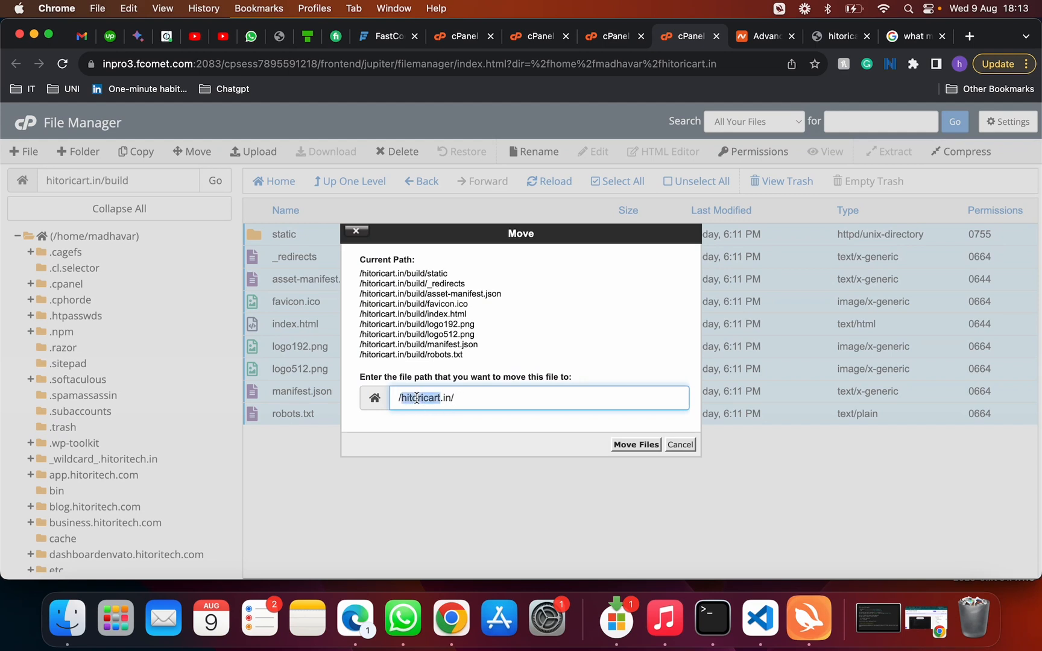
pyautogui.moveTo(635, 444)
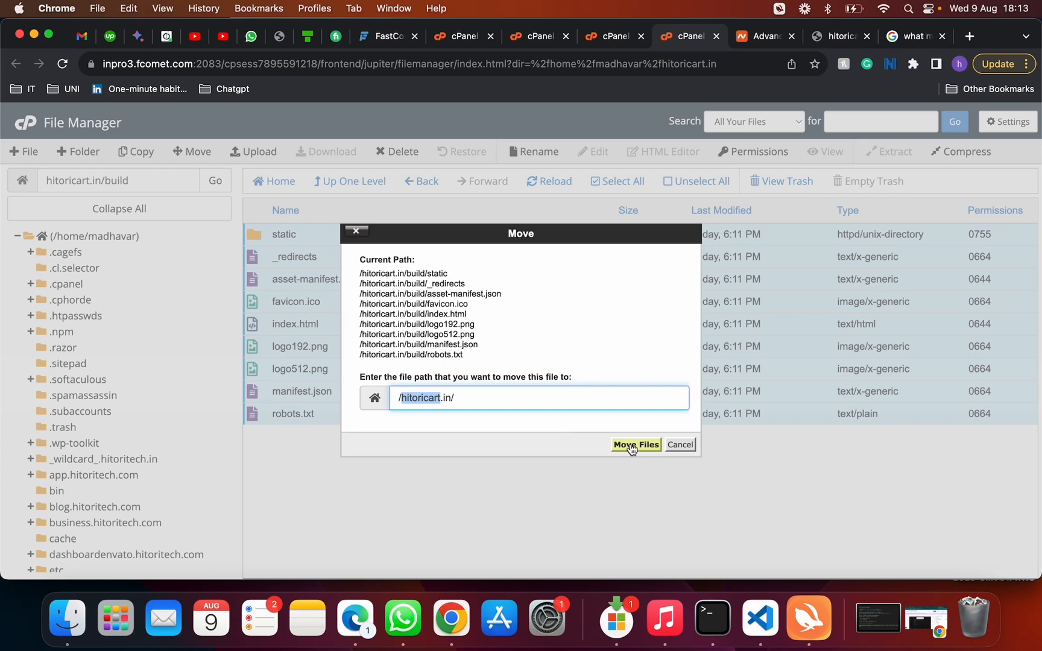
pyautogui.click(636, 445)
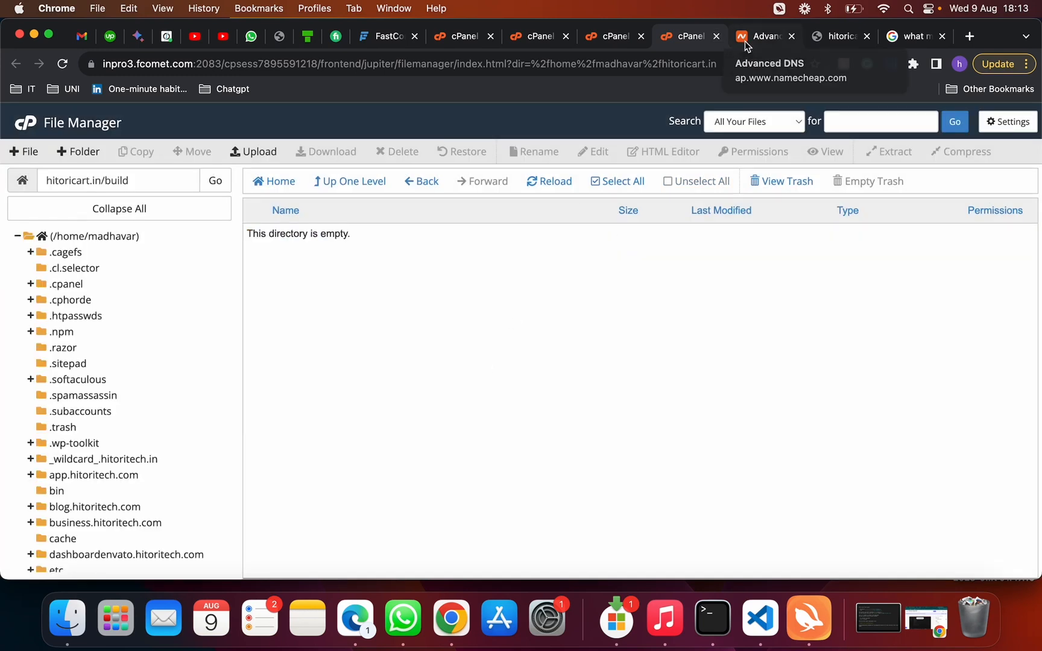
pyautogui.click(838, 36)
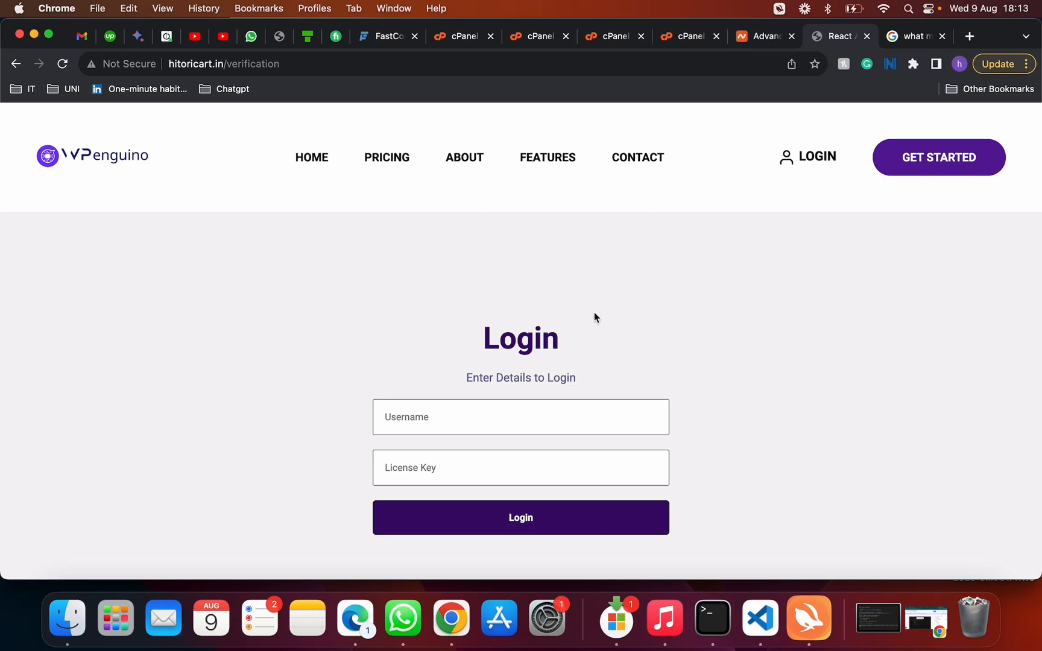
pyautogui.moveTo(311, 157)
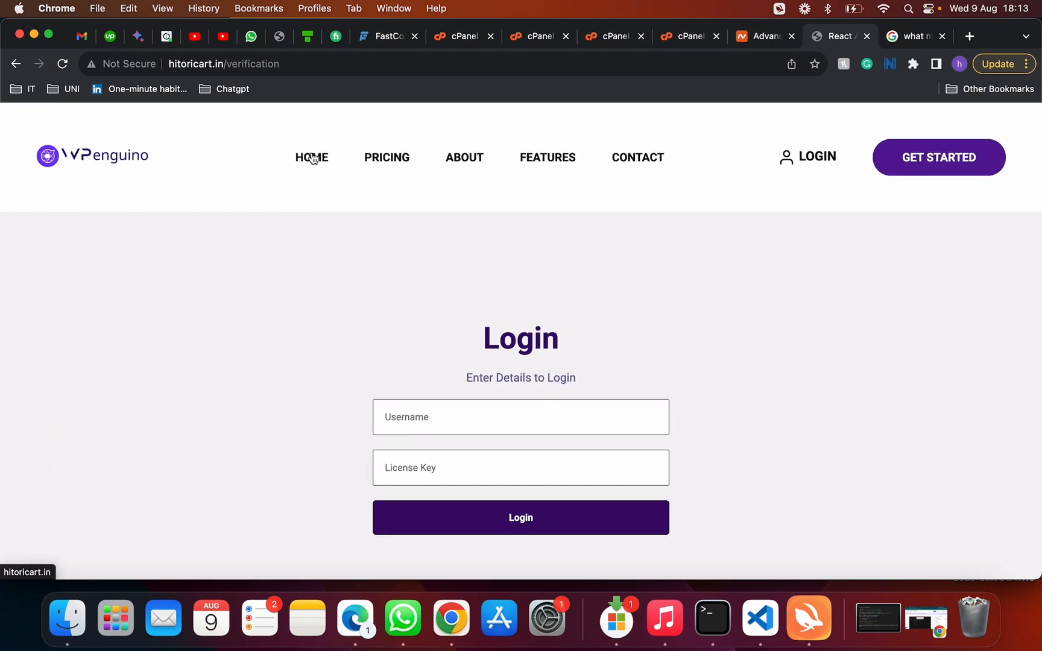
pyautogui.moveTo(636, 159)
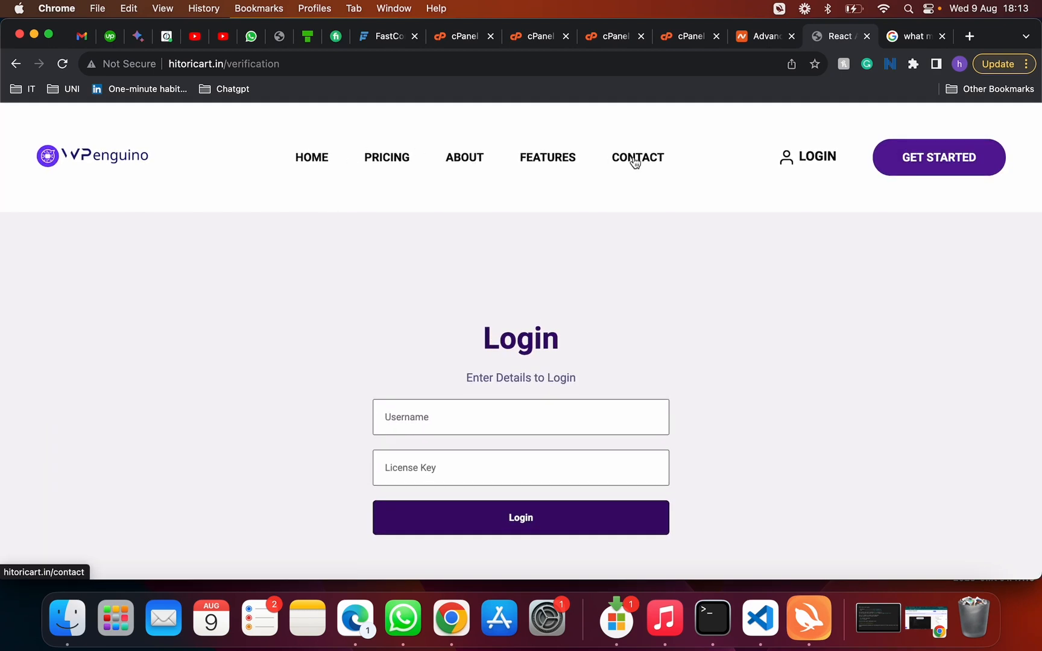
pyautogui.moveTo(322, 170)
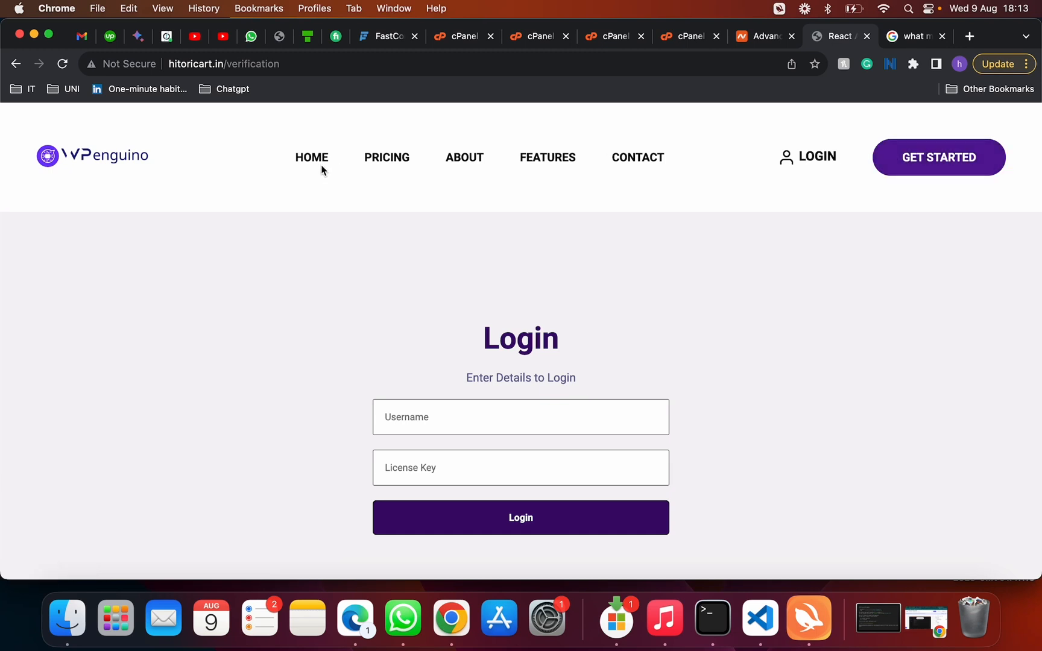
pyautogui.moveTo(625, 128)
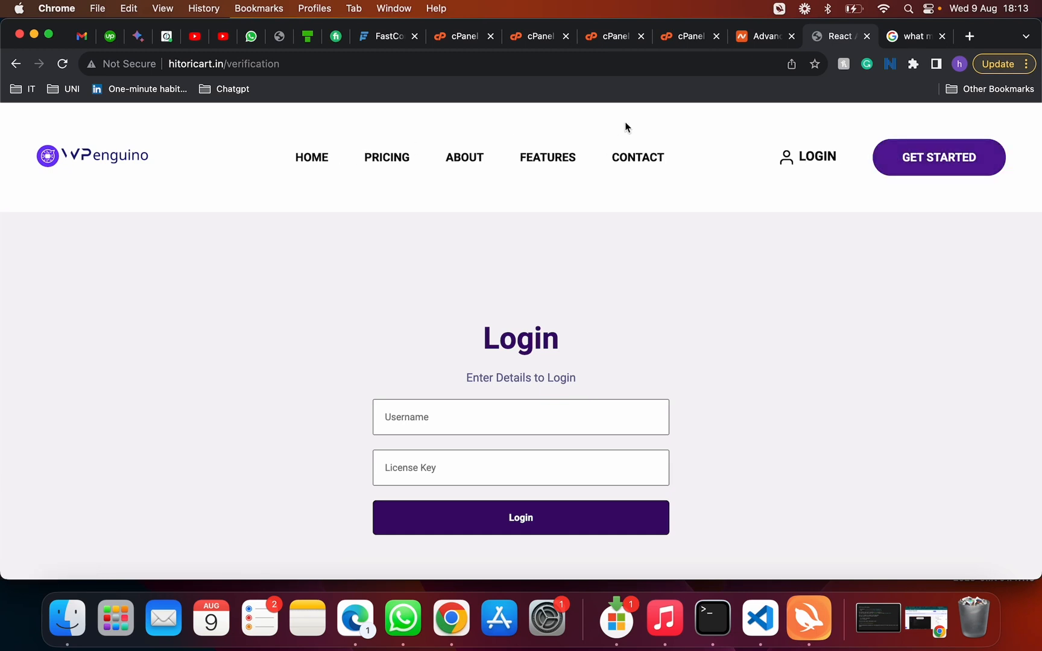
pyautogui.moveTo(463, 36)
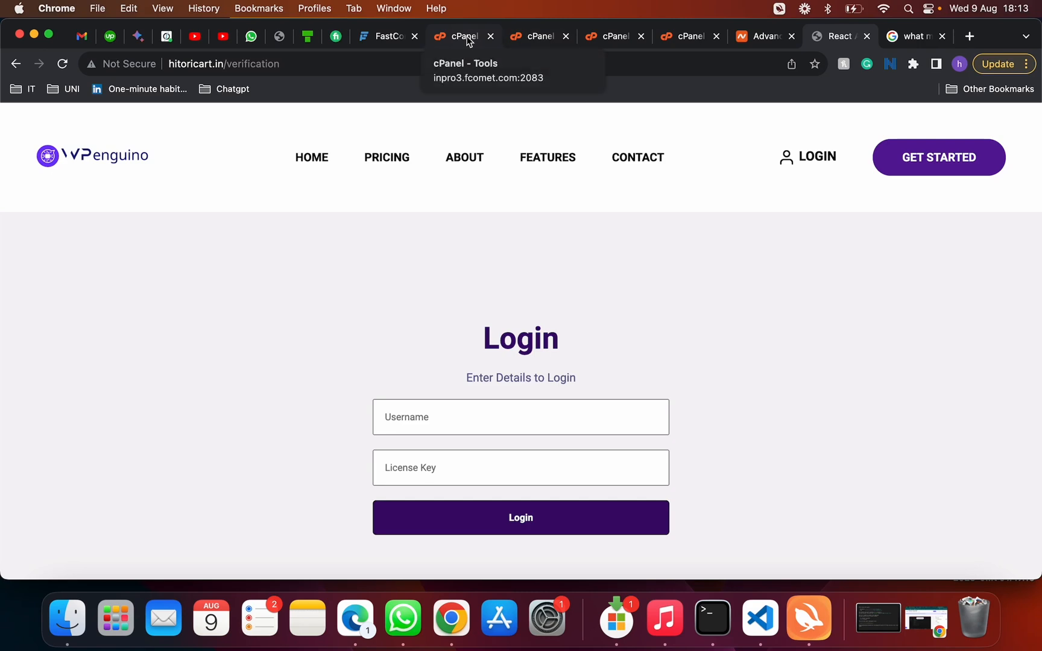
# - Open cPanel's Domains list and follow the /hitoricart.in Document Root link
pyautogui.click(458, 36)
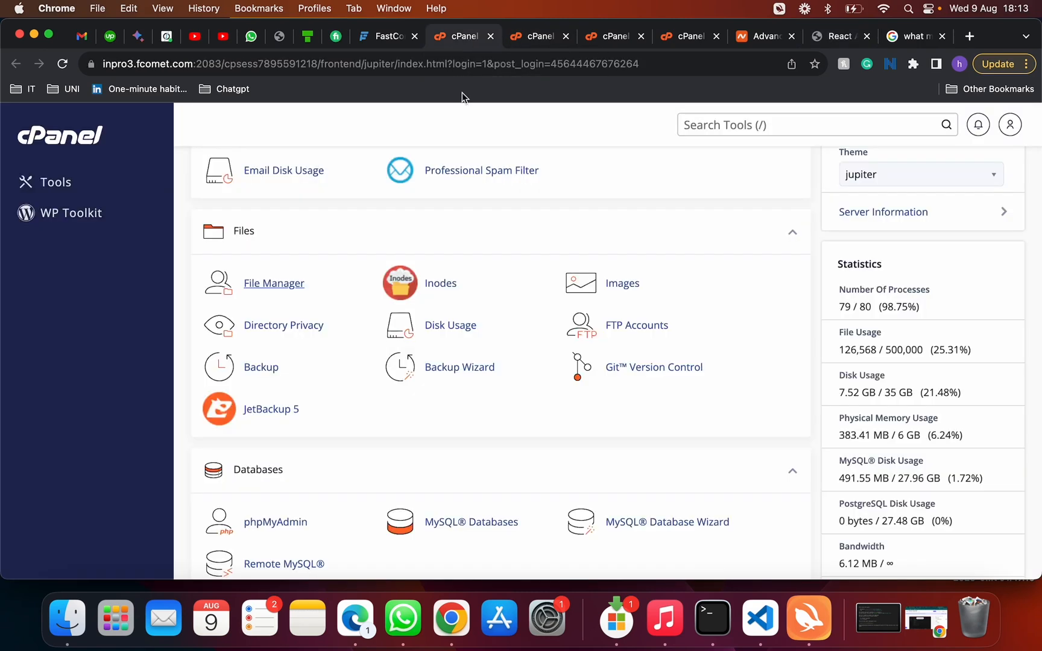
pyautogui.scroll(3)
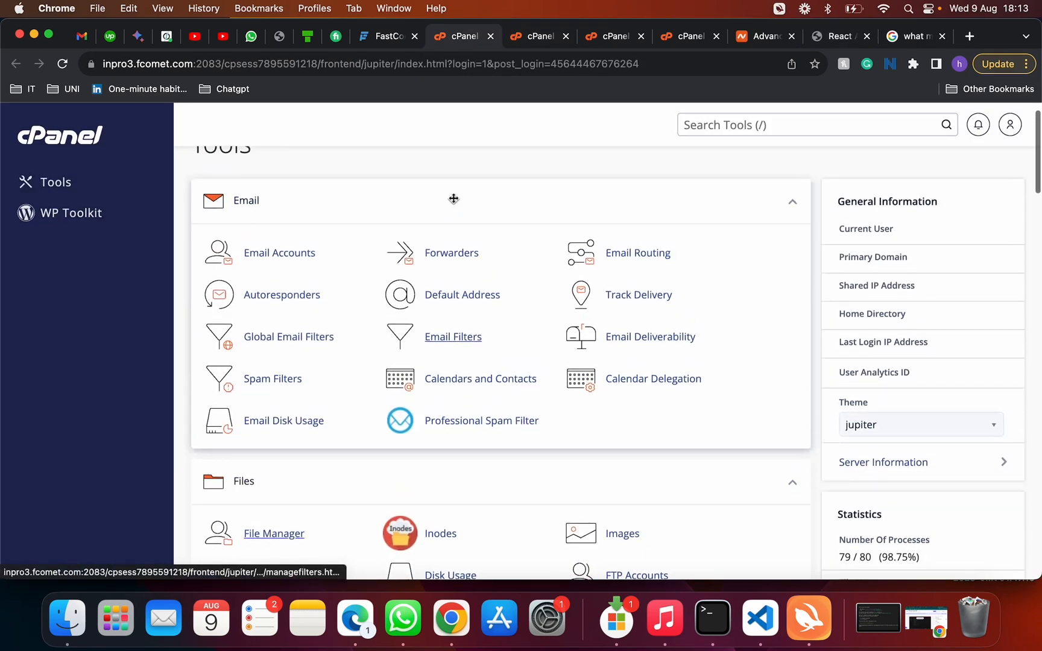
pyautogui.scroll(-3)
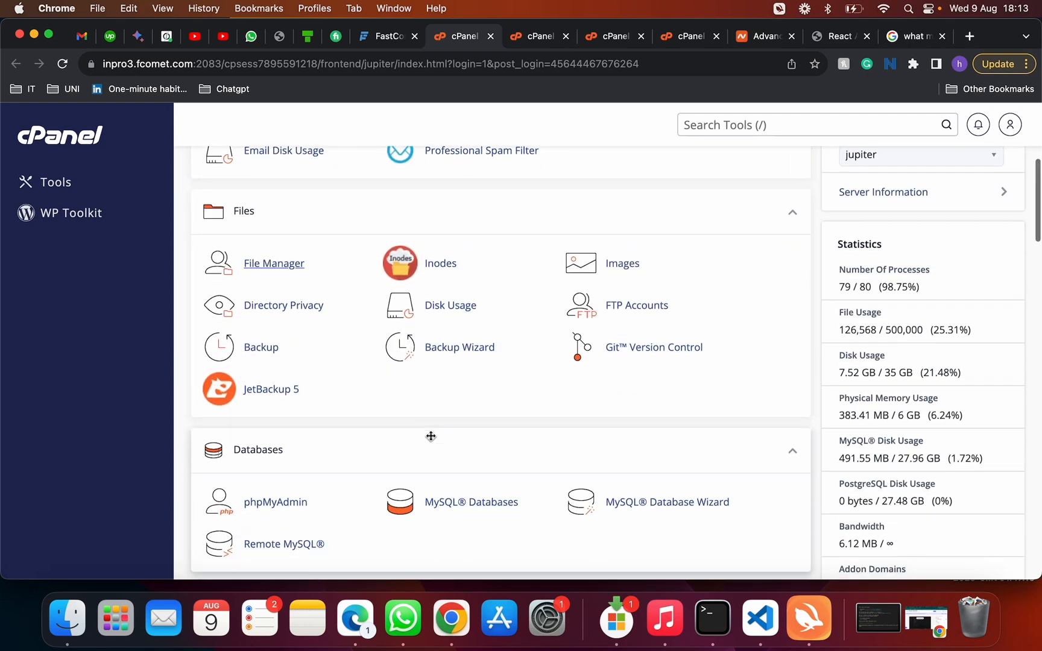
pyautogui.scroll(-3)
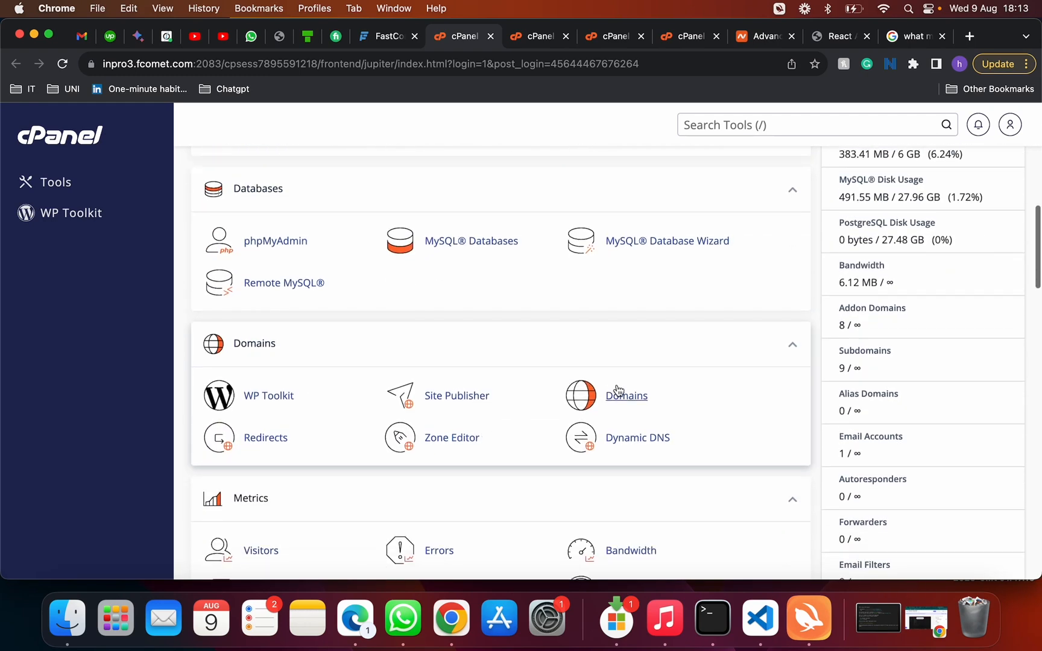
pyautogui.click(625, 396)
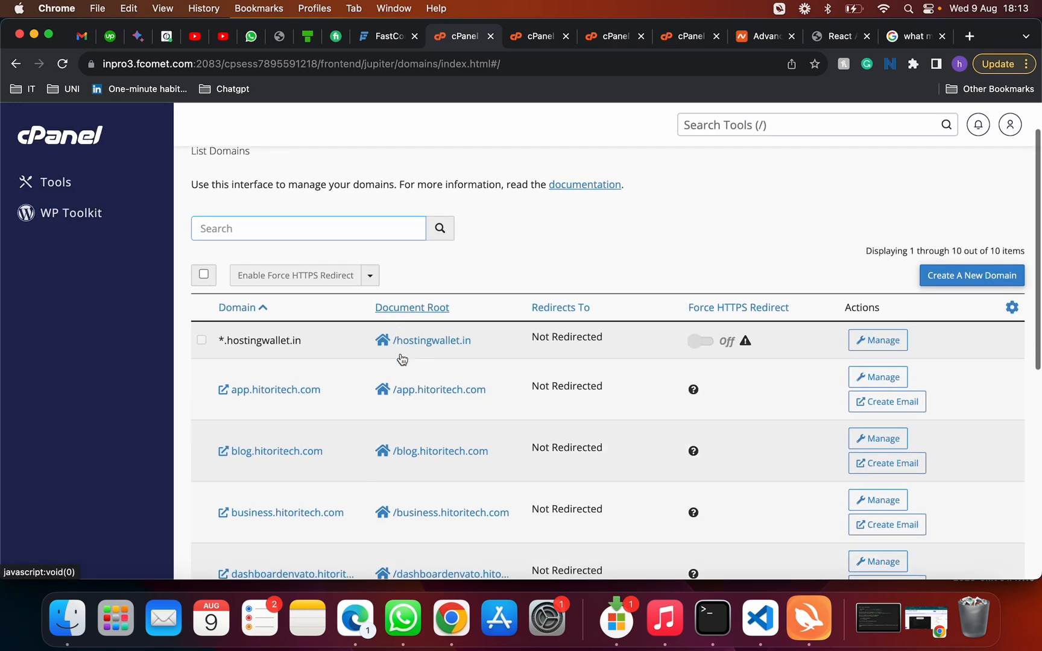
pyautogui.scroll(-3)
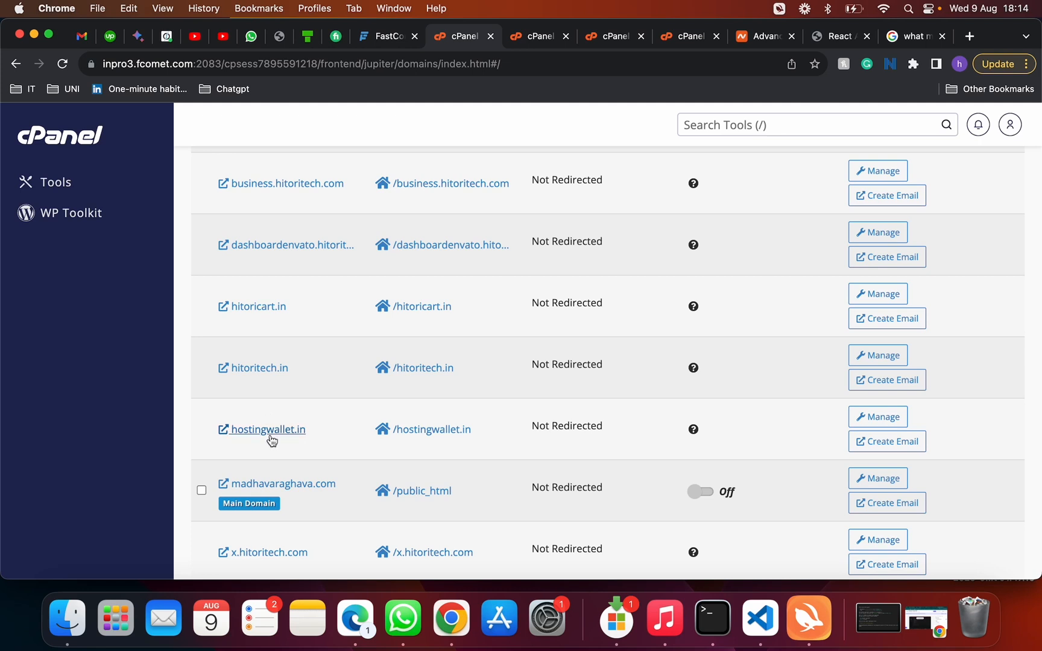
pyautogui.moveTo(260, 307)
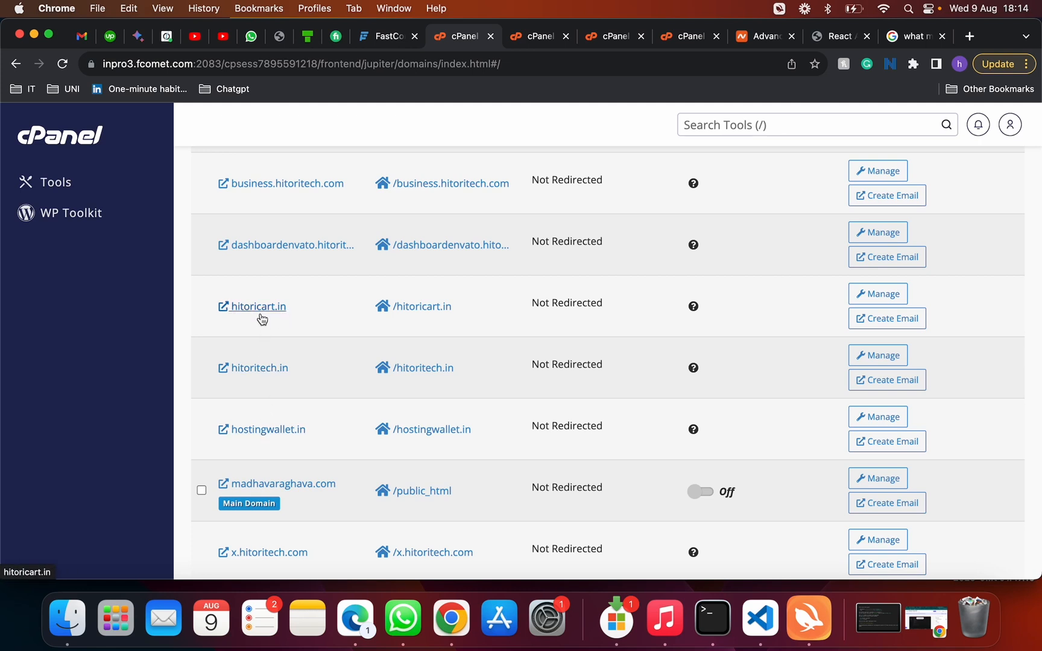
pyautogui.moveTo(419, 307)
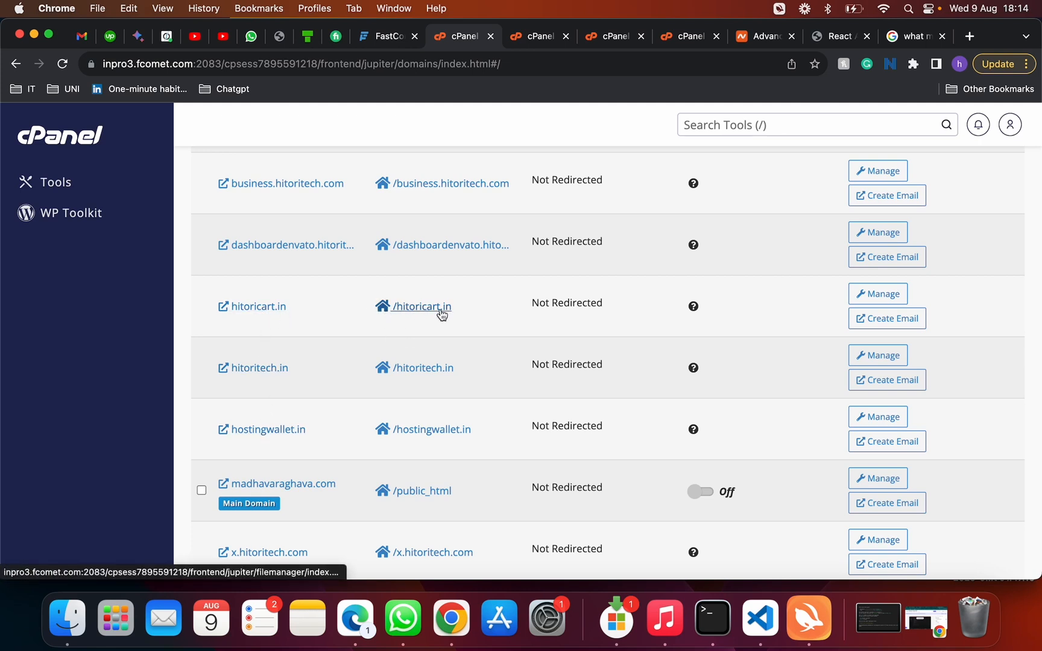
pyautogui.click(421, 306)
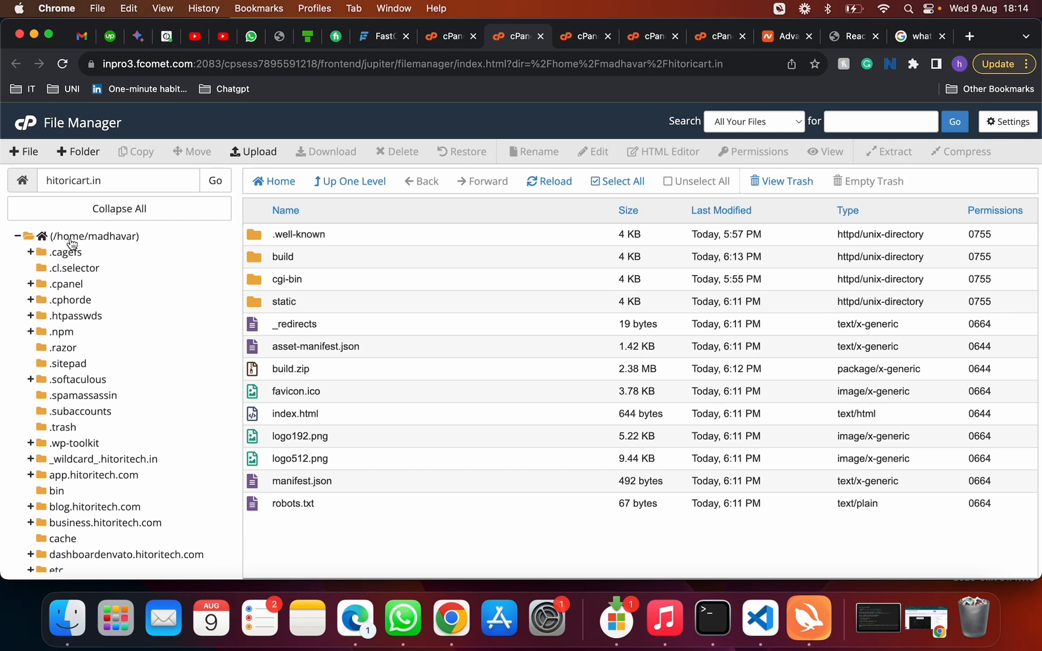
pyautogui.moveTo(69, 137)
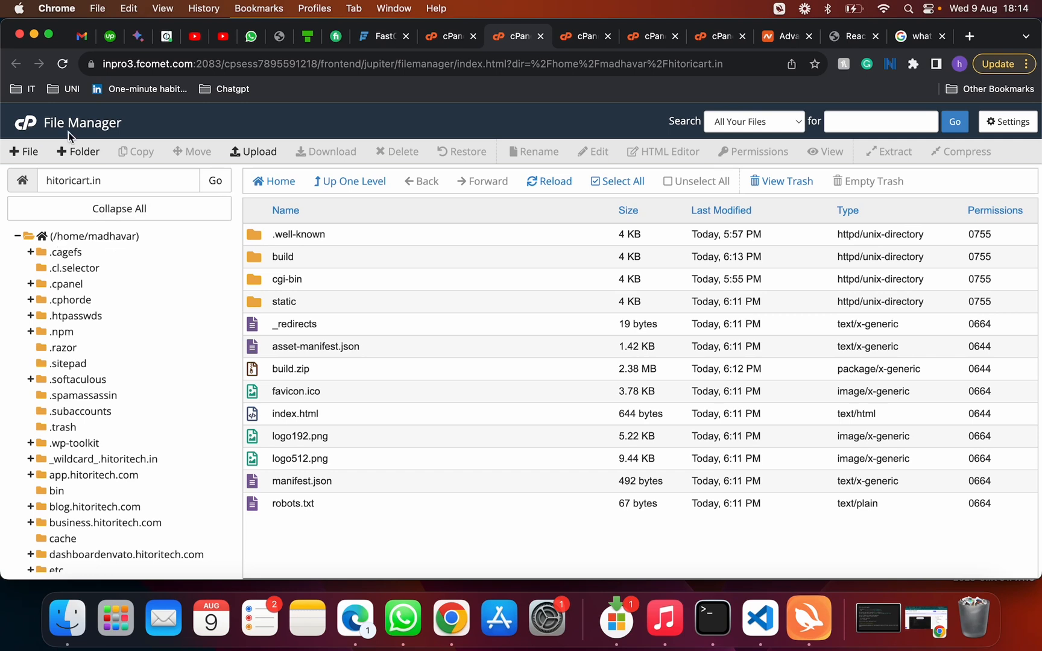
pyautogui.moveTo(401, 267)
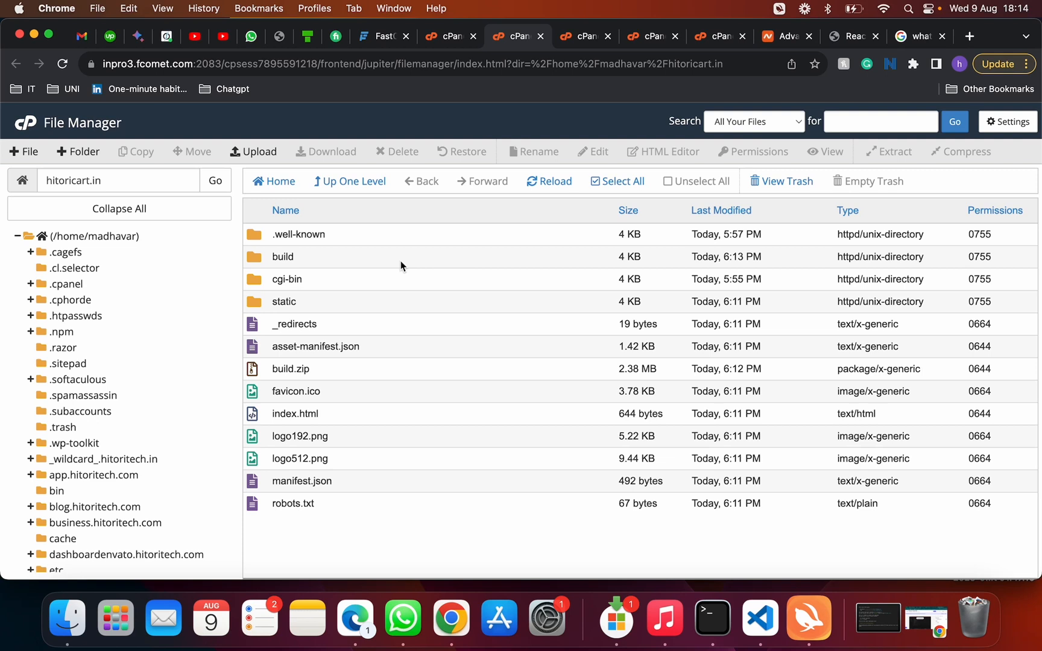
pyautogui.moveTo(408, 321)
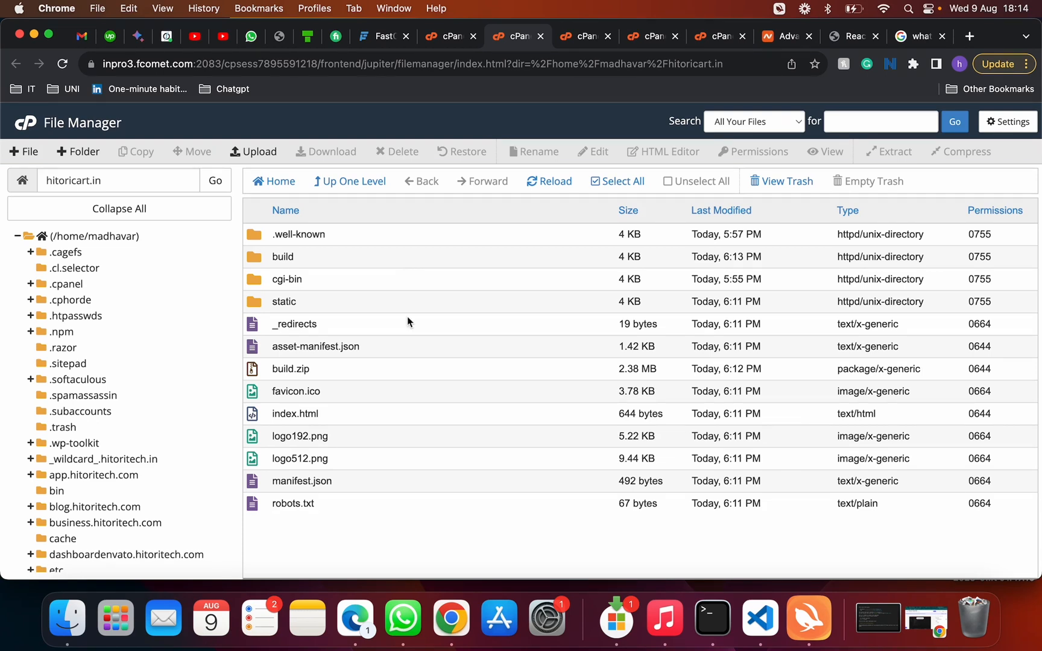
pyautogui.moveTo(333, 441)
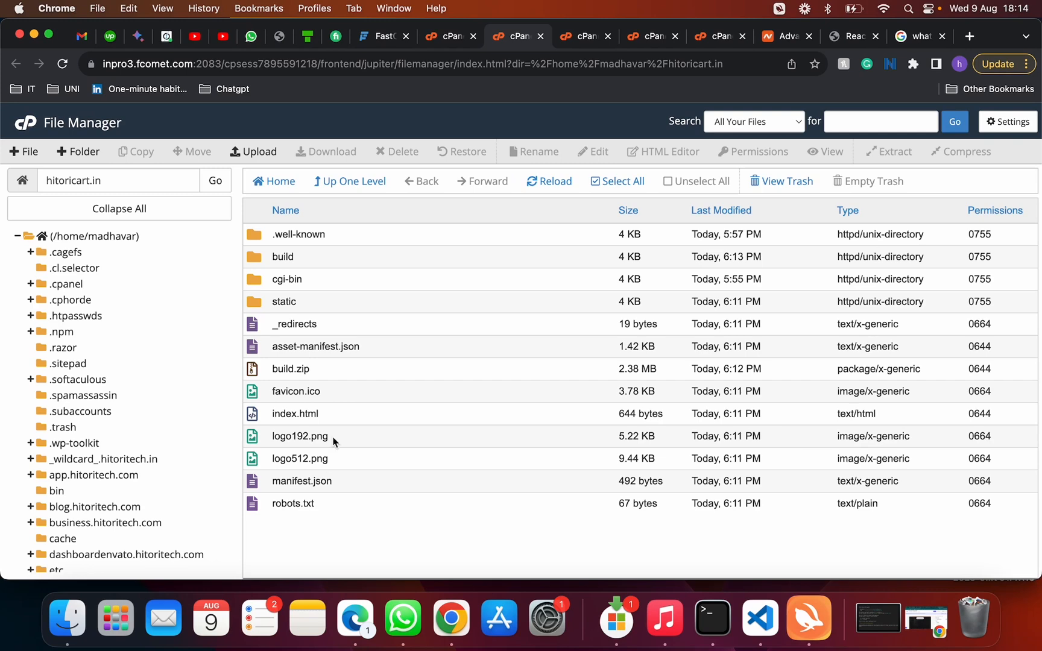
# - Start a new file in hitoricart.in using the + File toolbar button
pyautogui.click(290, 369)
pyautogui.write('.h')
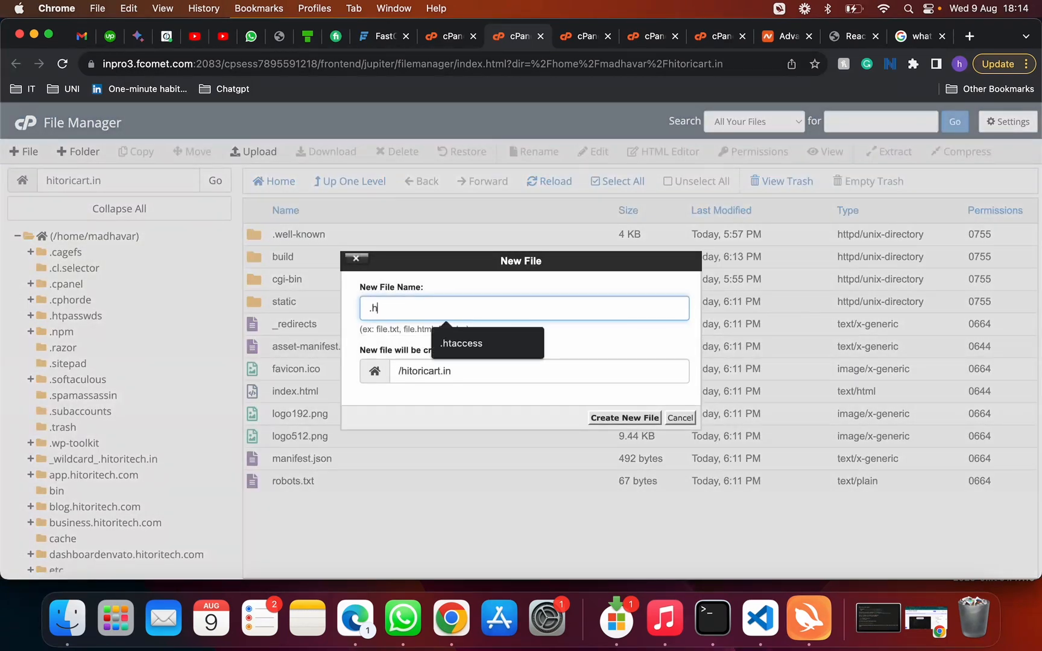
# - Create an empty .htaccess file in hitoricart.in and open it in the editor
pyautogui.click(679, 418)
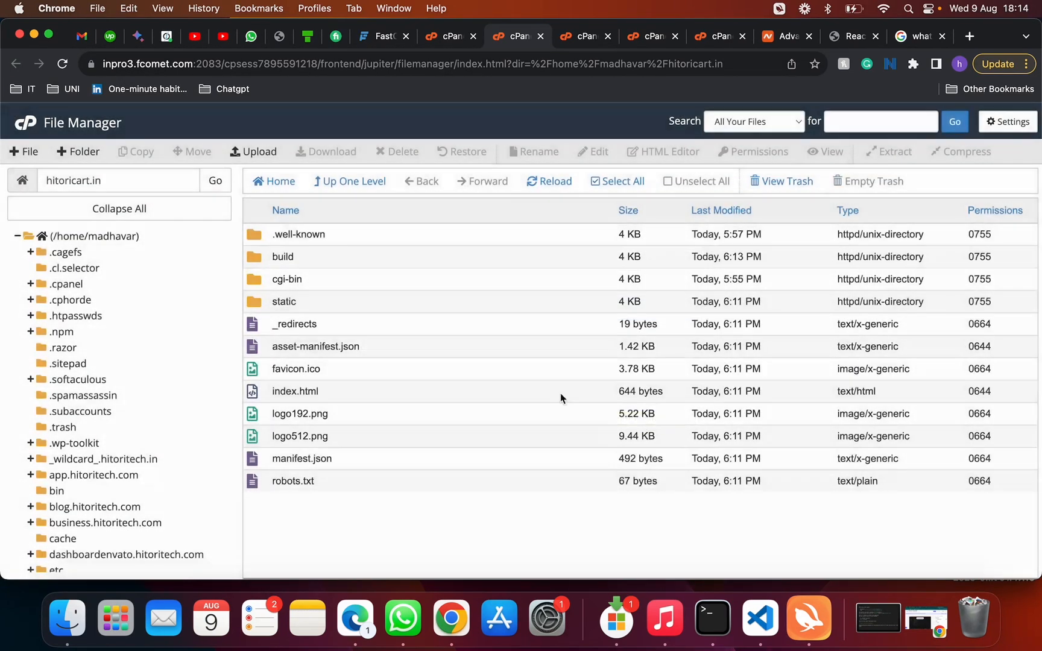
pyautogui.rightClick(294, 324)
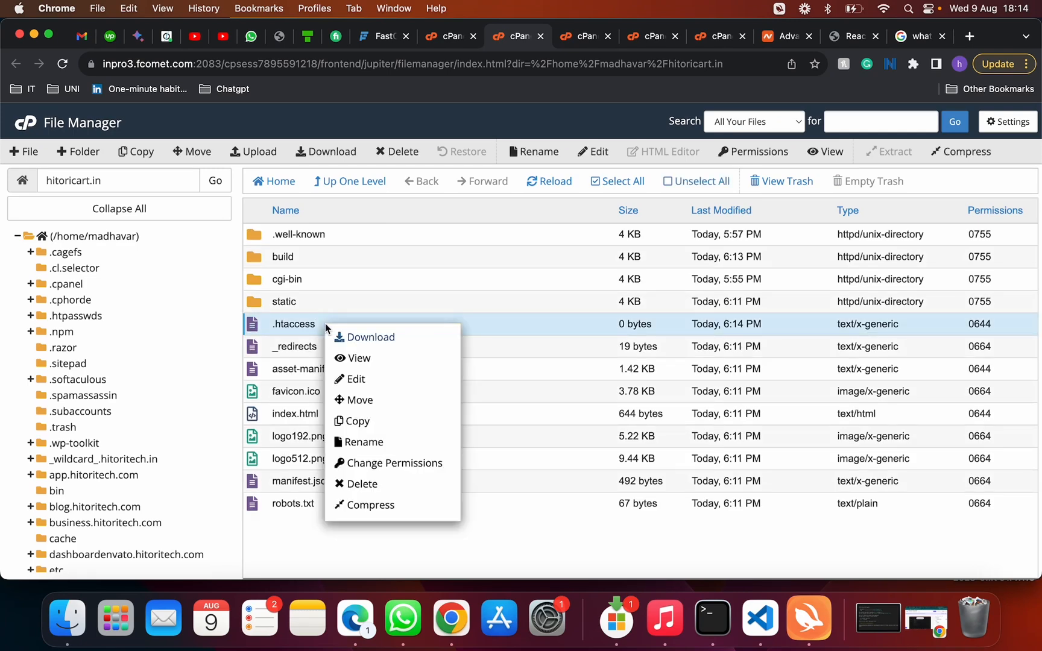
pyautogui.click(356, 378)
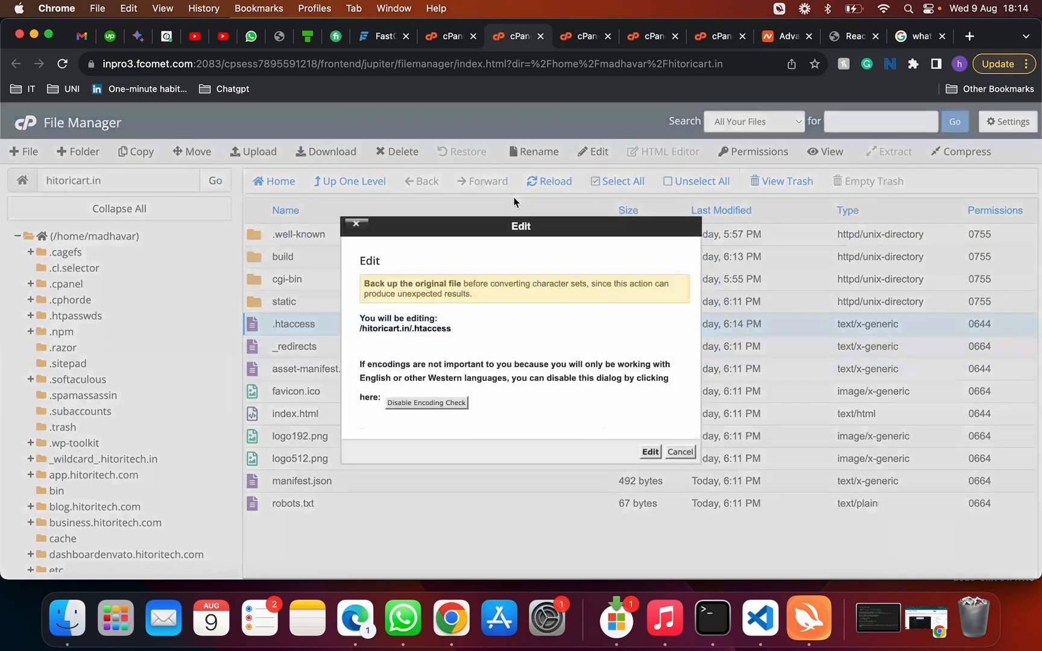
pyautogui.click(650, 452)
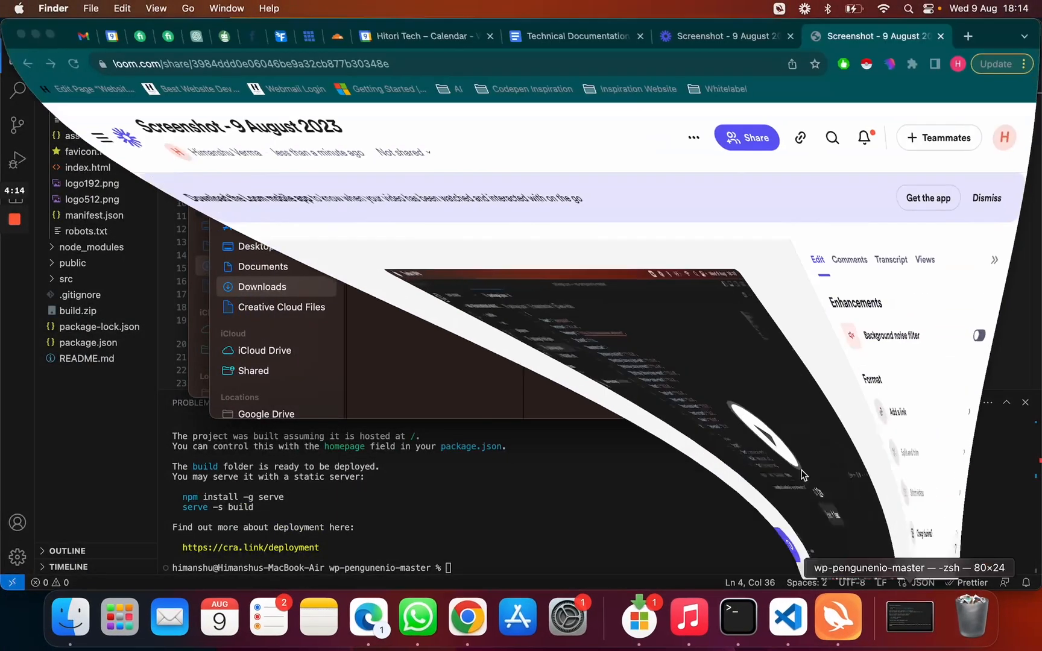
# - Add the mod_rewrite rules routing all requests to index.html from the deployment notes, then save .htaccess
pyautogui.click(575, 36)
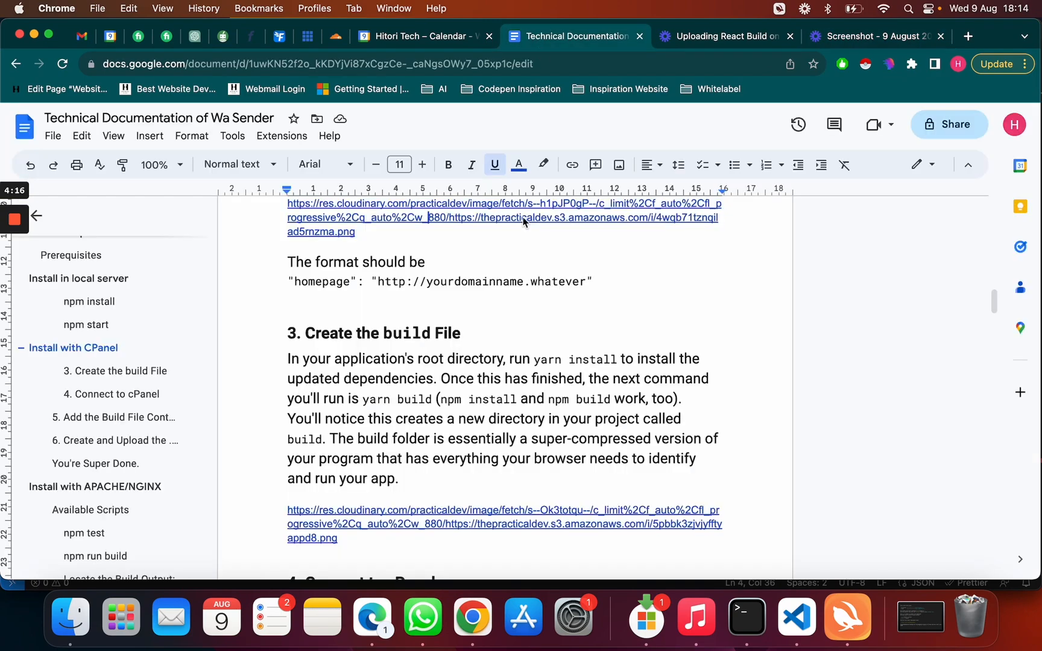
pyautogui.scroll(-3)
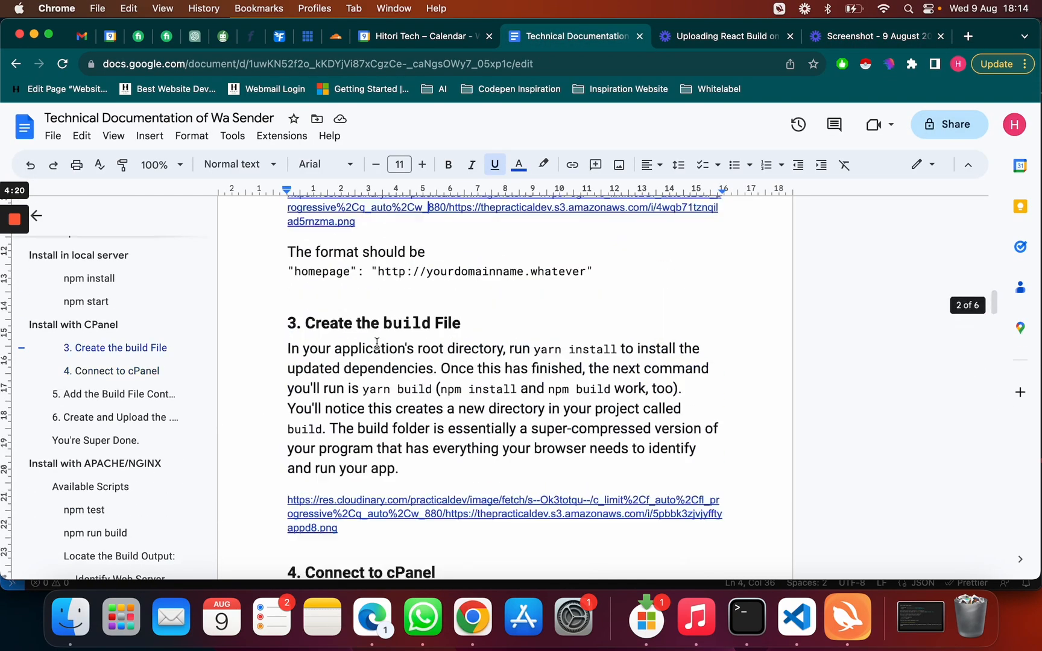
pyautogui.scroll(-3)
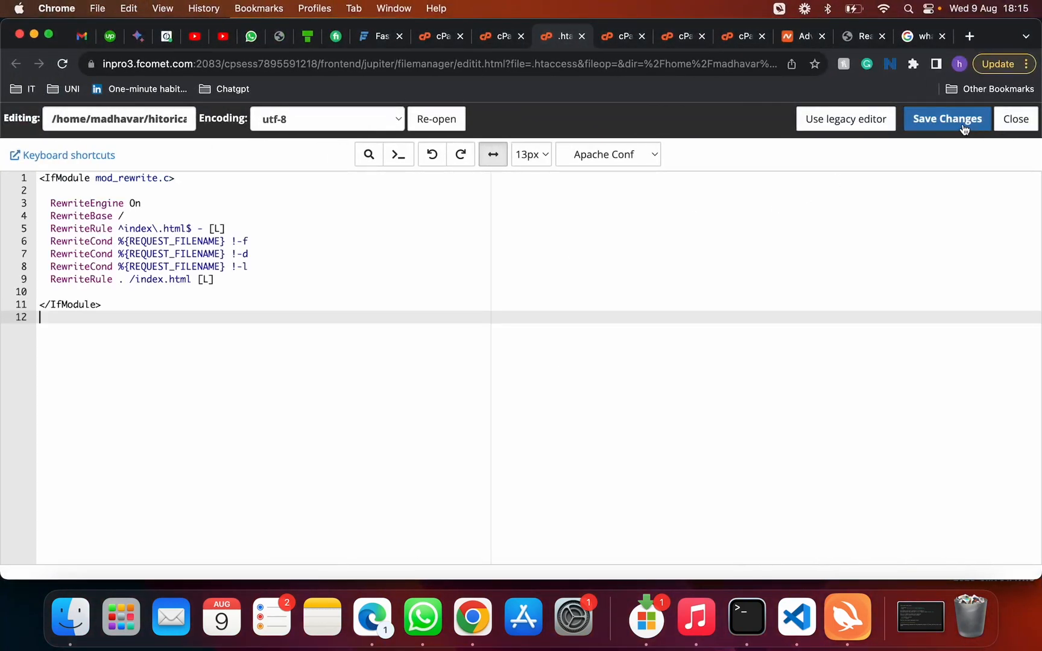
pyautogui.click(946, 118)
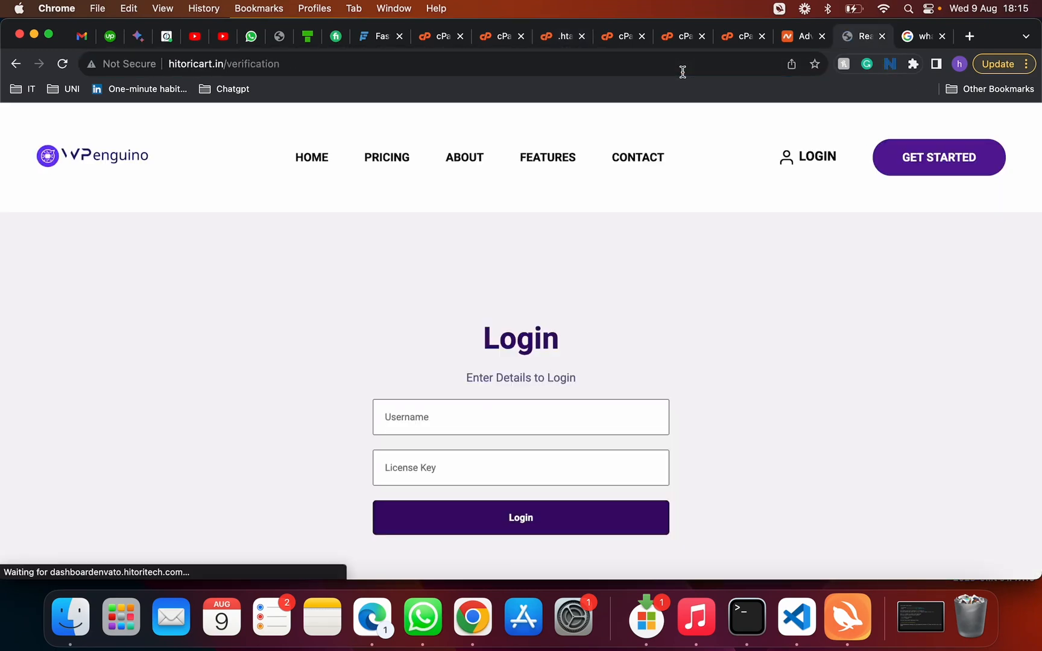
pyautogui.moveTo(506, 156)
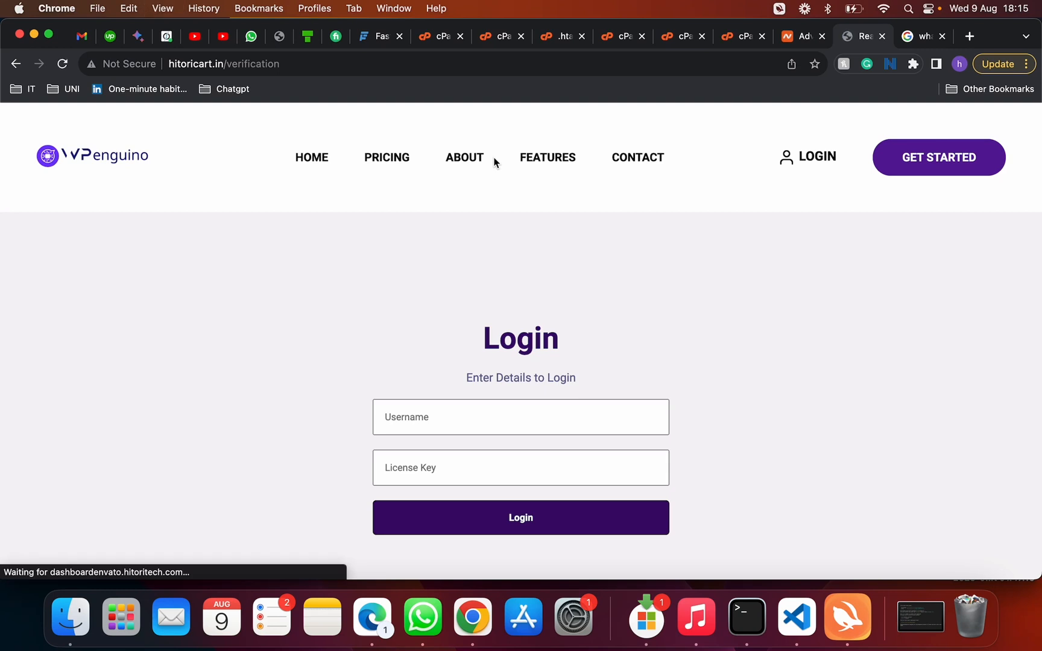
pyautogui.moveTo(573, 184)
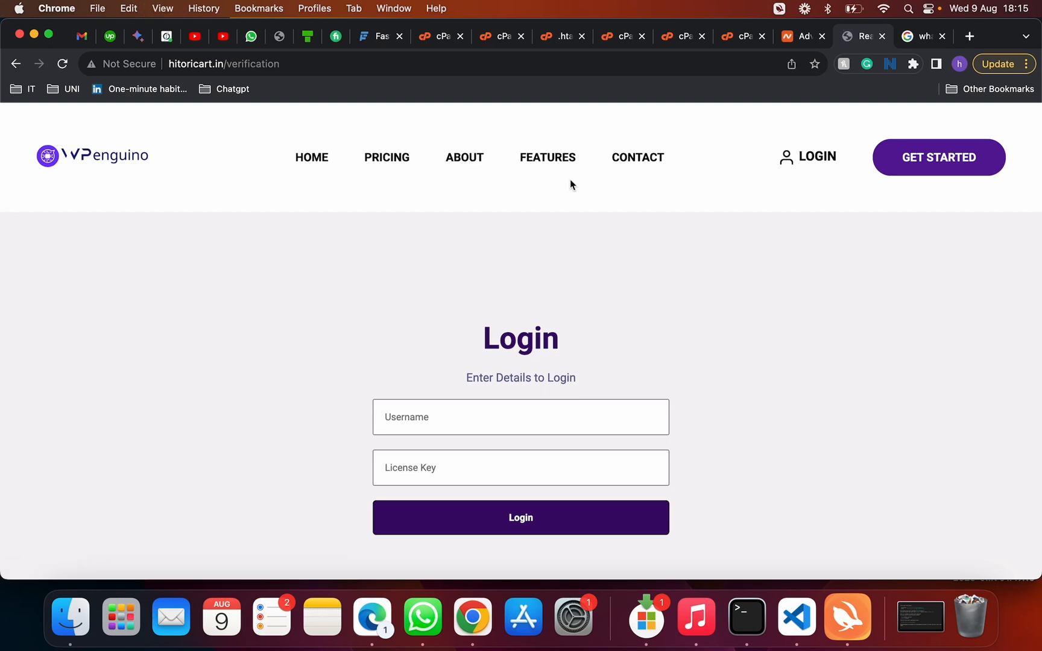